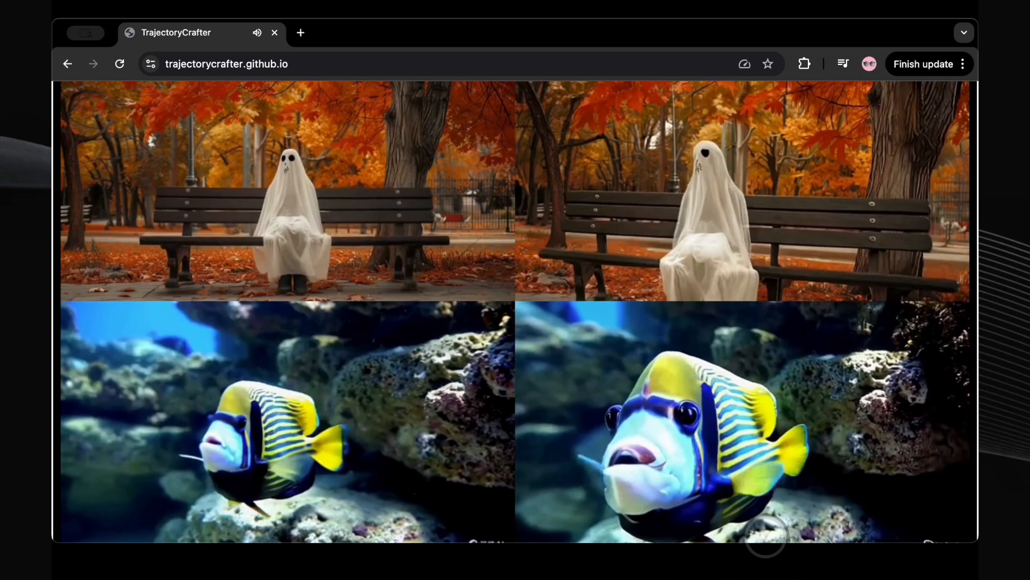
Scroll the TrajectoryCrafter page past the source-versus-result video pairs to Bullet Time.
scroll("down", 3)
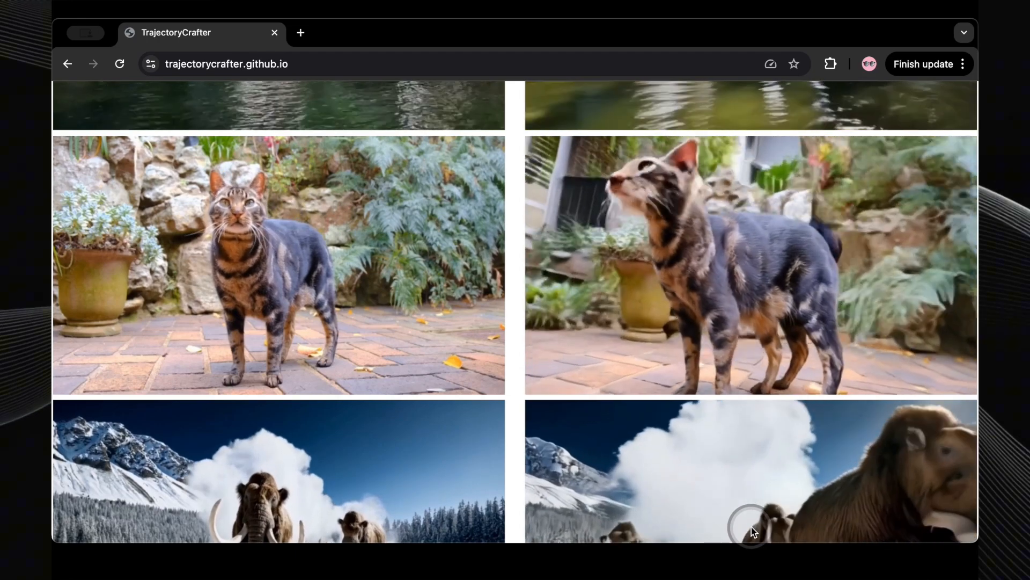
scroll("down", 3)
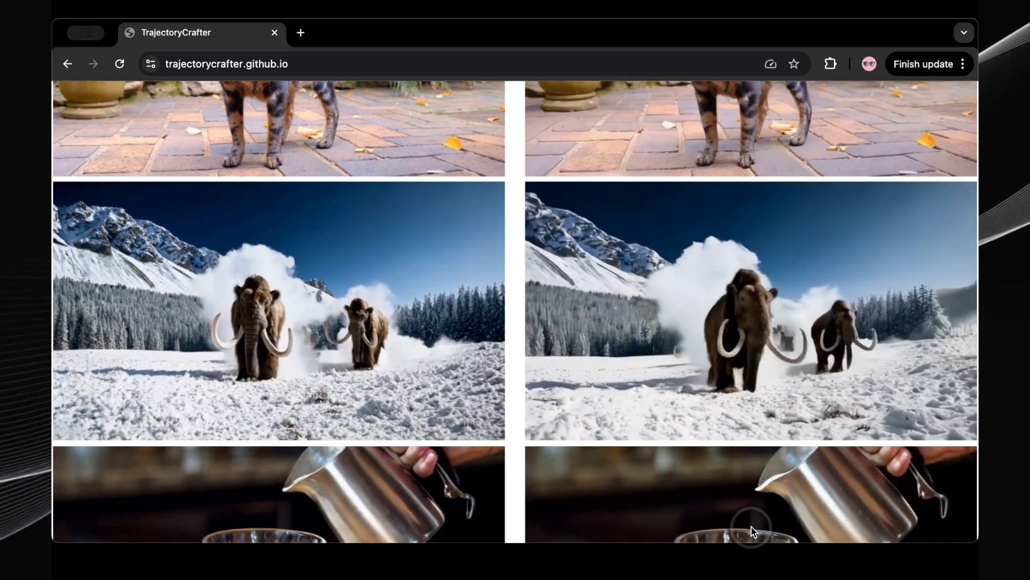
scroll("down", 3)
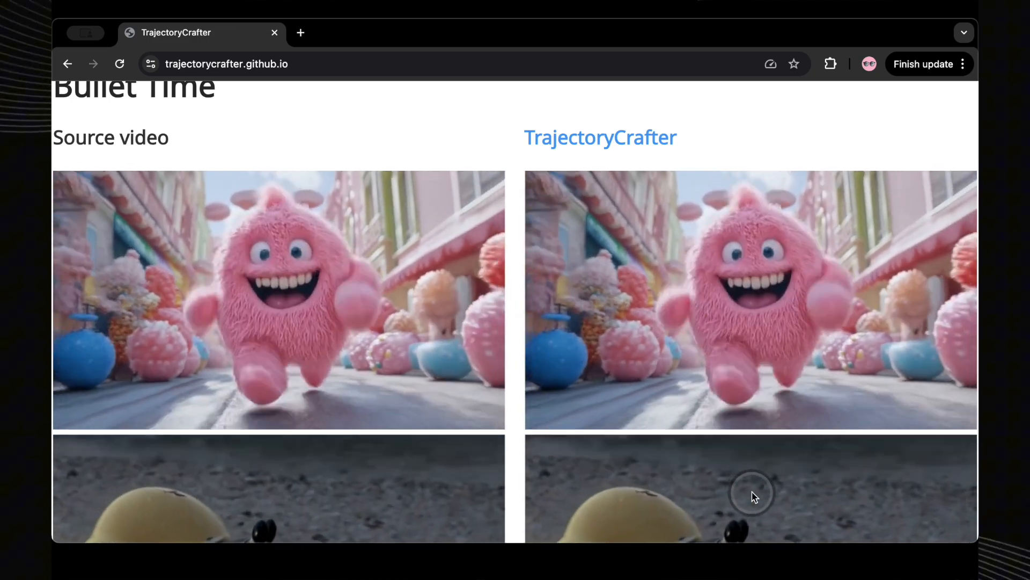
Scroll the TrajectoryCrafter page back up to its title and Code, arXiv, Video, Demo links.
scroll("up", 3)
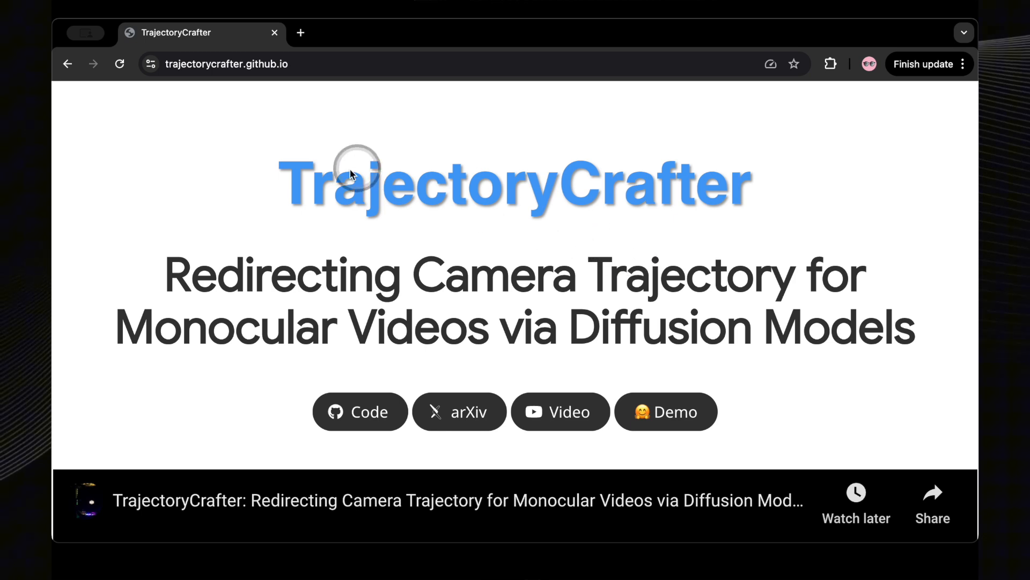
mouse_move(432, 179)
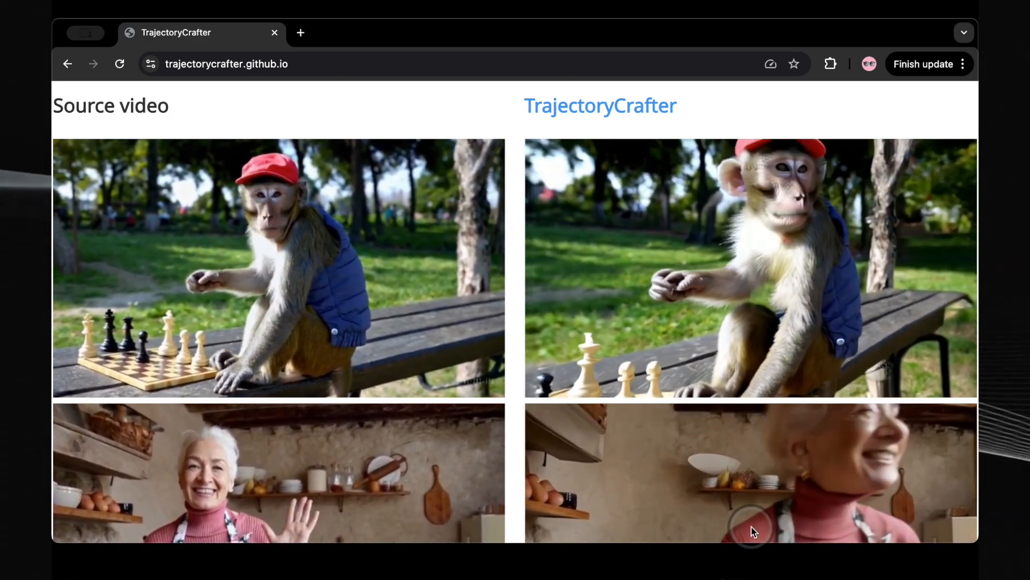
Scroll through the many source-versus-TrajectoryCrafter video pairs back to the Bullet Time heading.
scroll("down", 3)
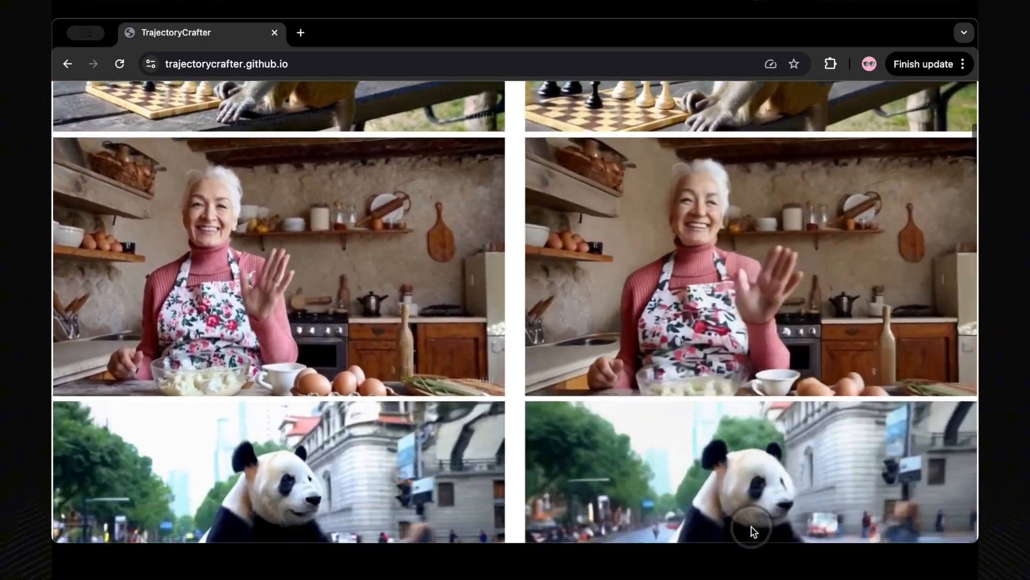
scroll("down", 3)
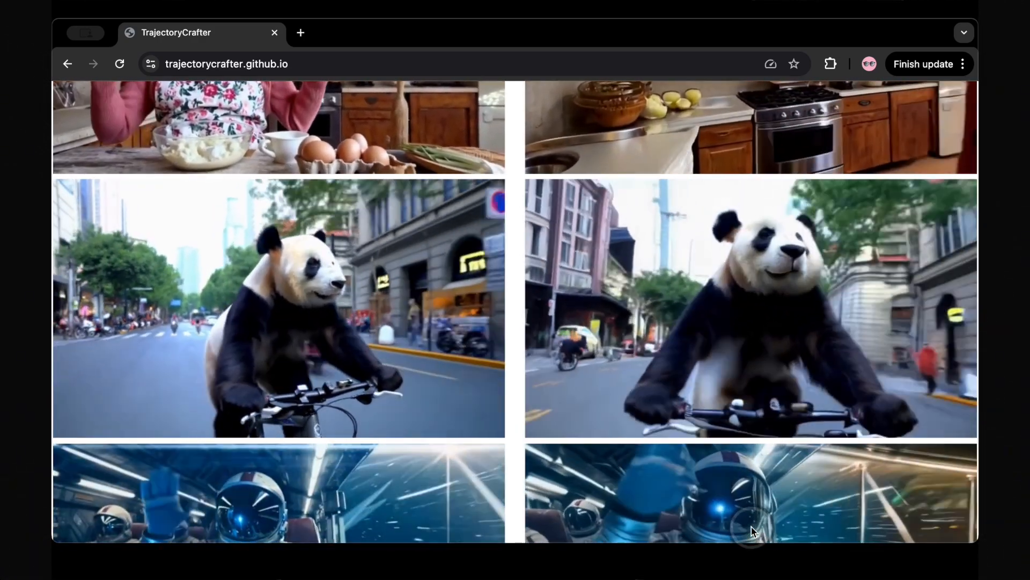
scroll("down", 3)
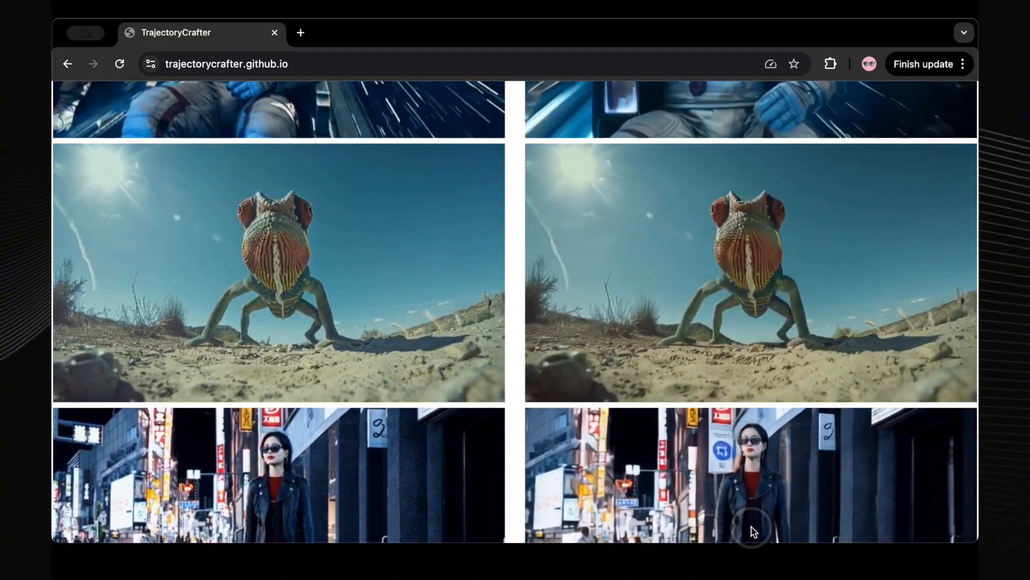
scroll("down", 3)
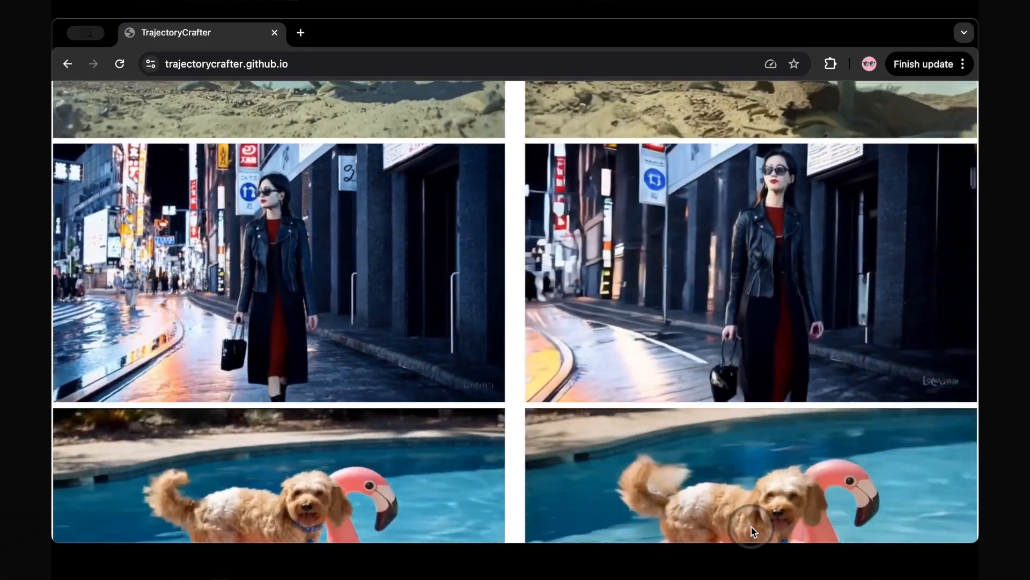
scroll("down", 3)
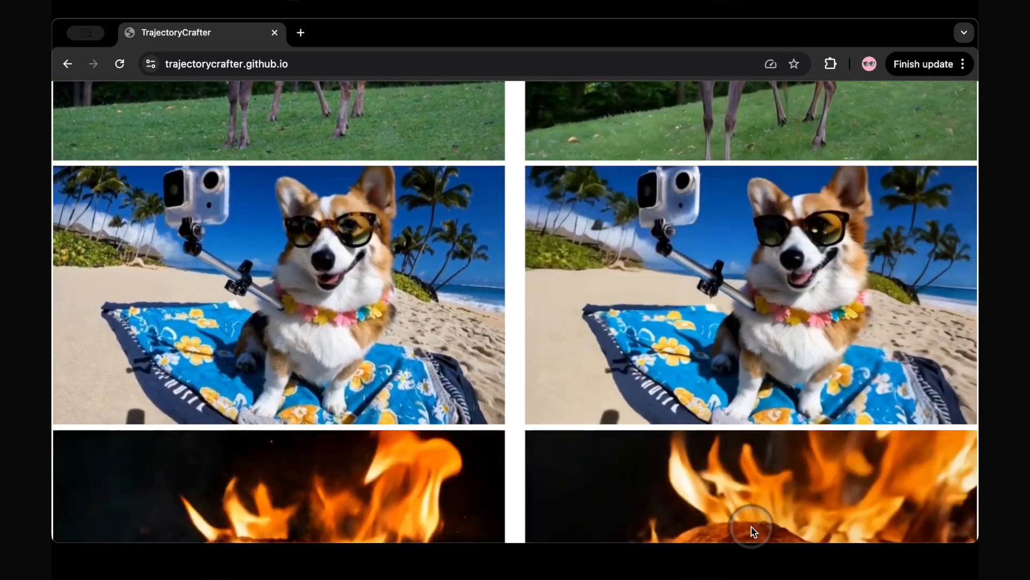
scroll("down", 3)
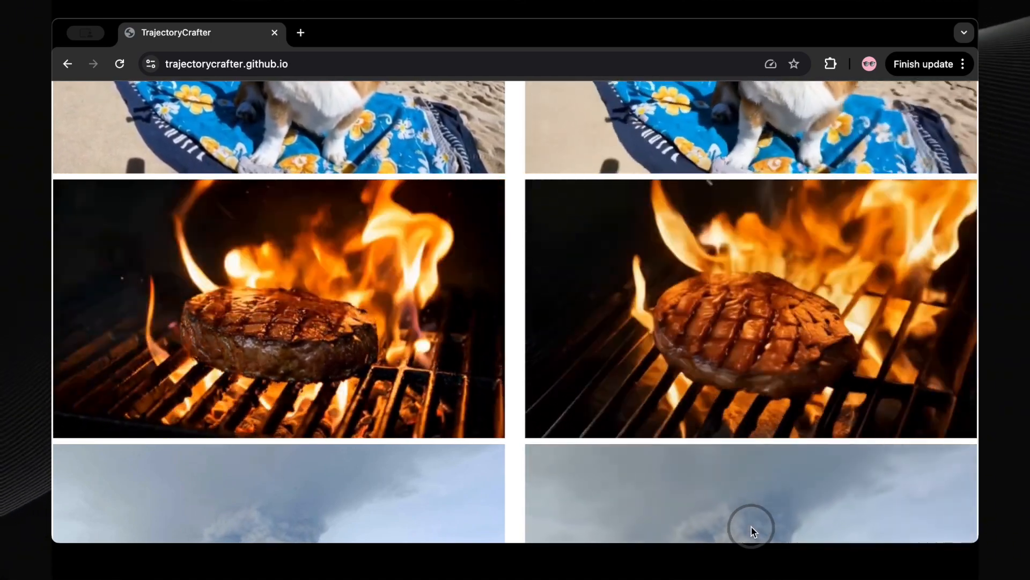
scroll("down", 3)
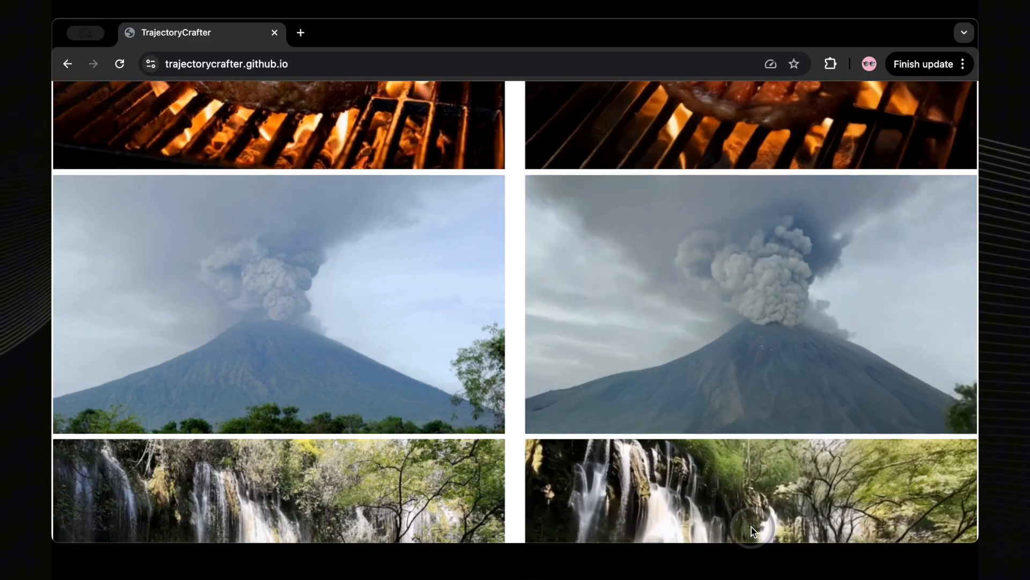
scroll("down", 3)
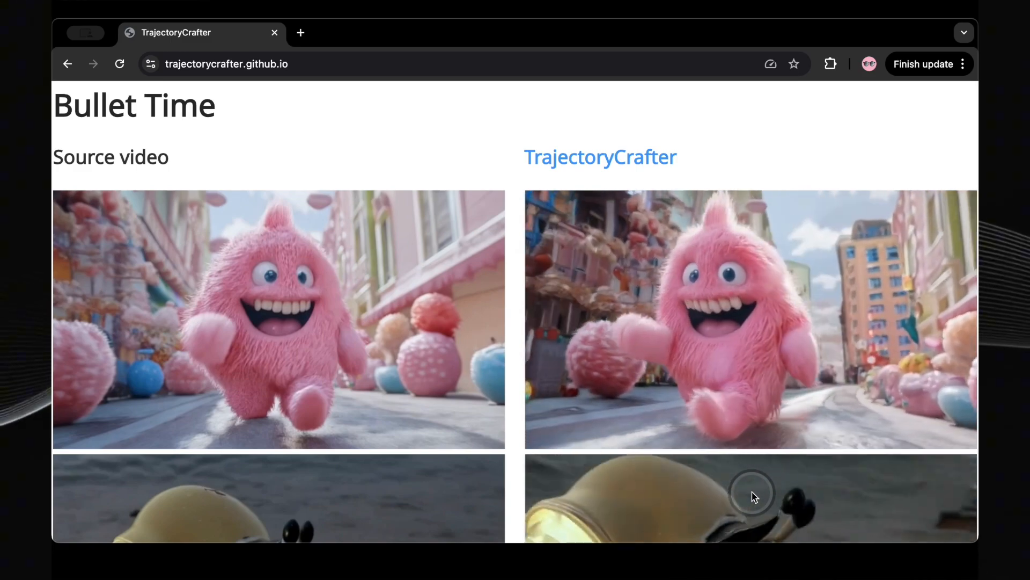
Scroll through the Bullet Time examples down to the butterfly comparison.
scroll("down", 3)
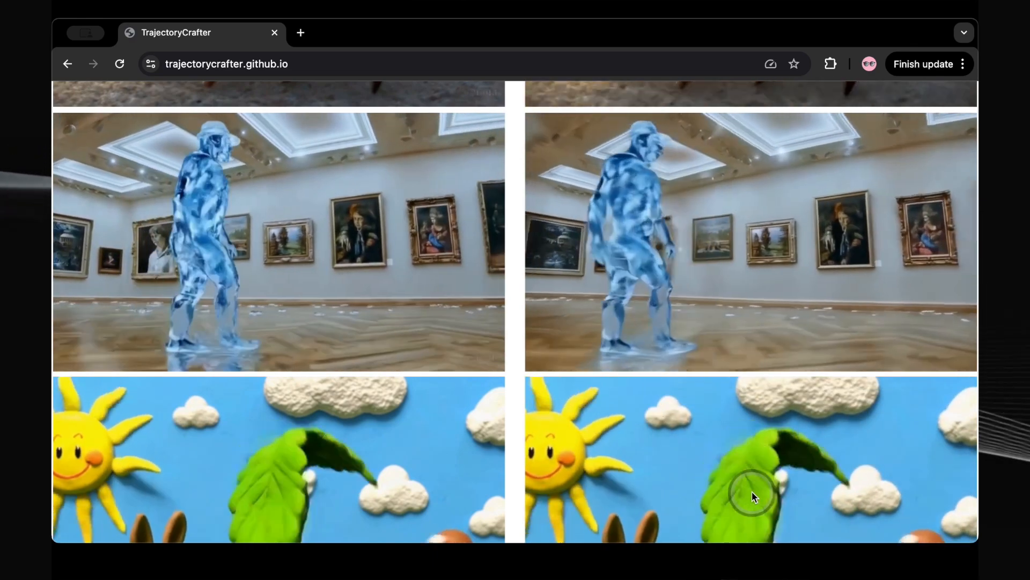
scroll("down", 3)
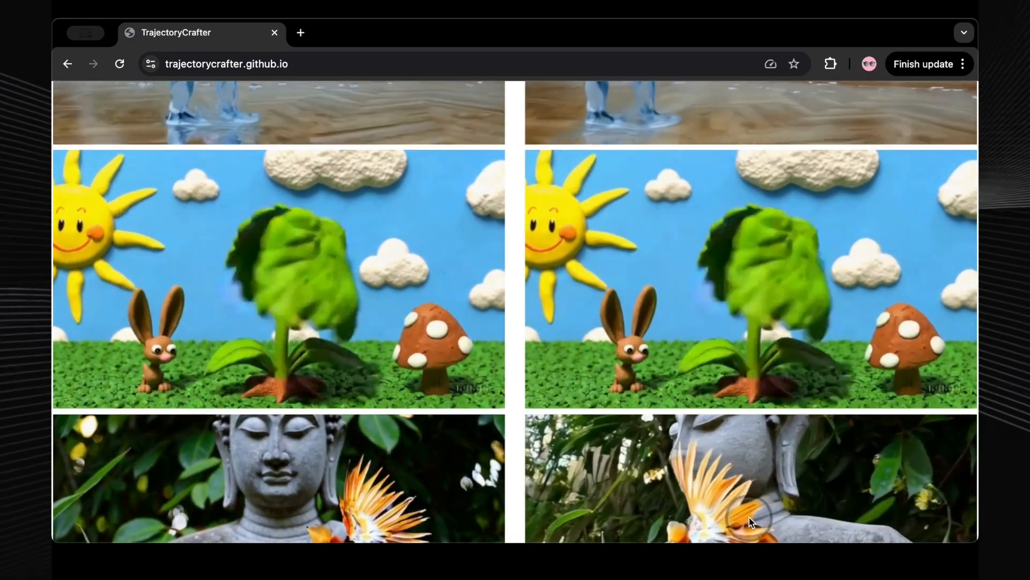
scroll("down", 3)
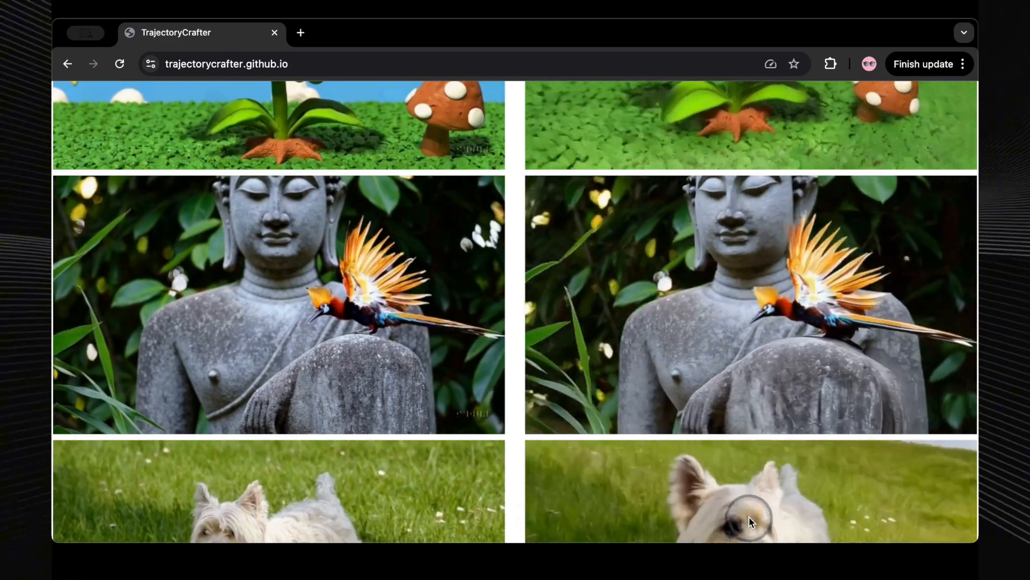
scroll("down", 3)
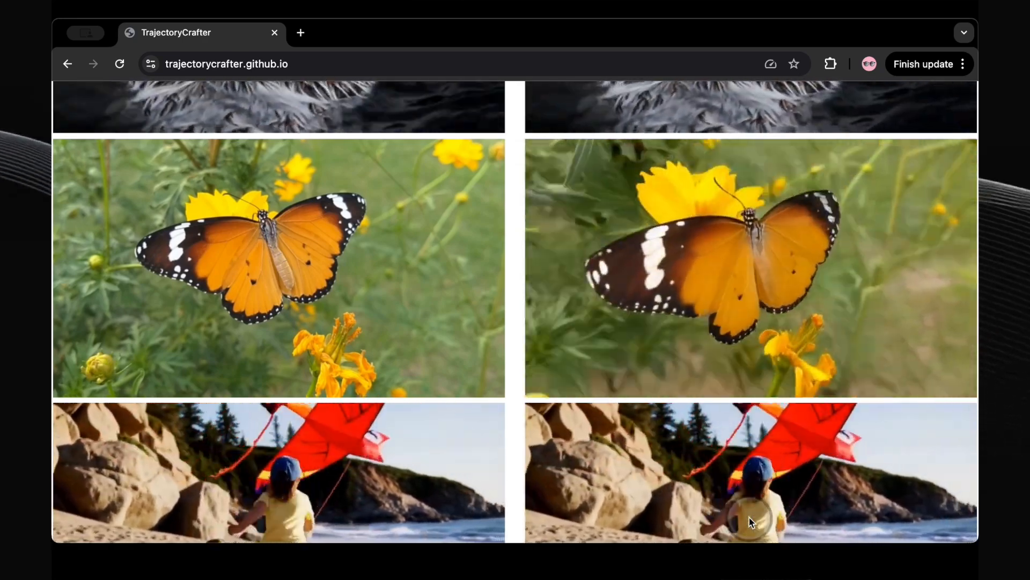
scroll("down", 3)
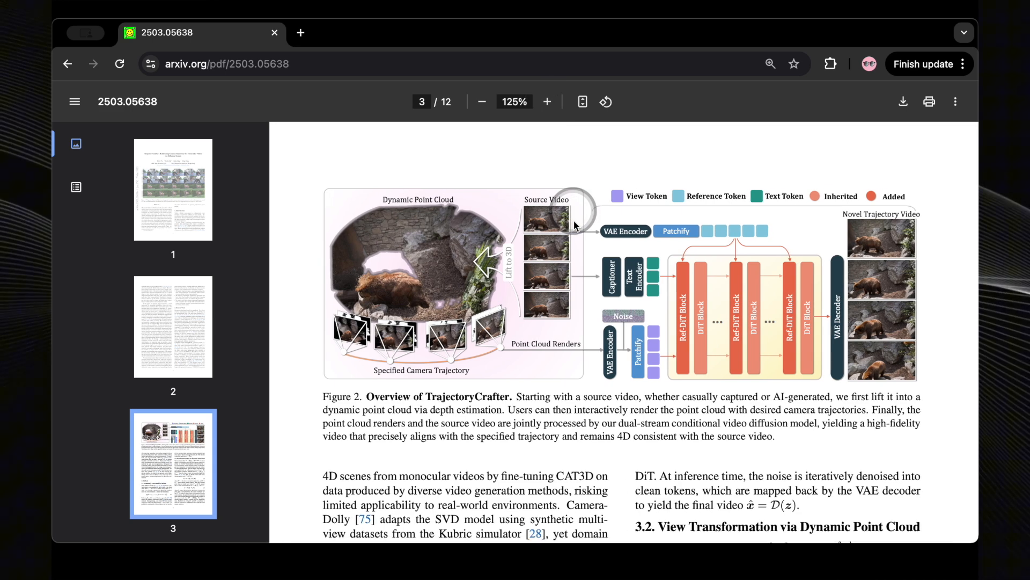
mouse_move(536, 200)
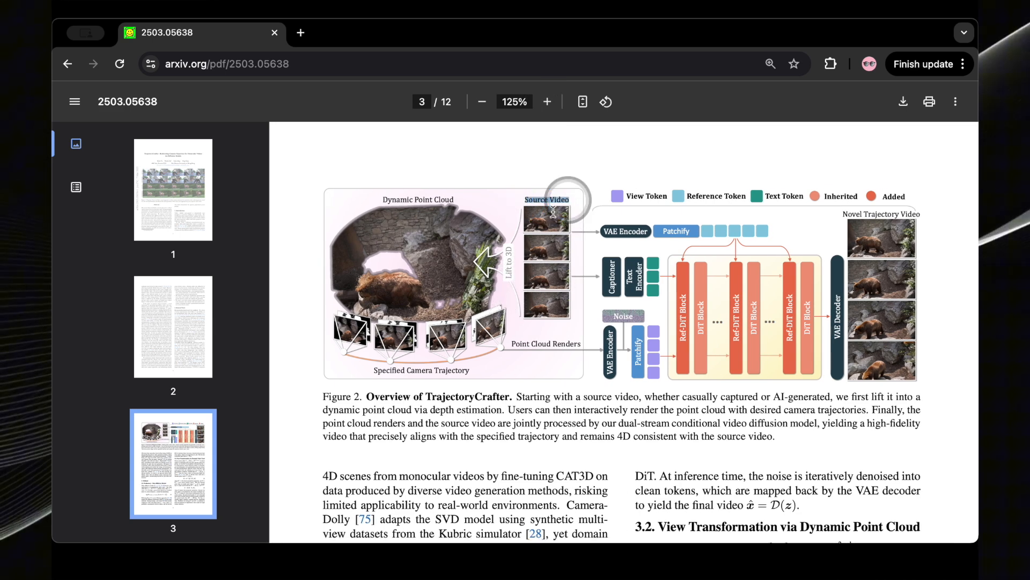
mouse_move(544, 302)
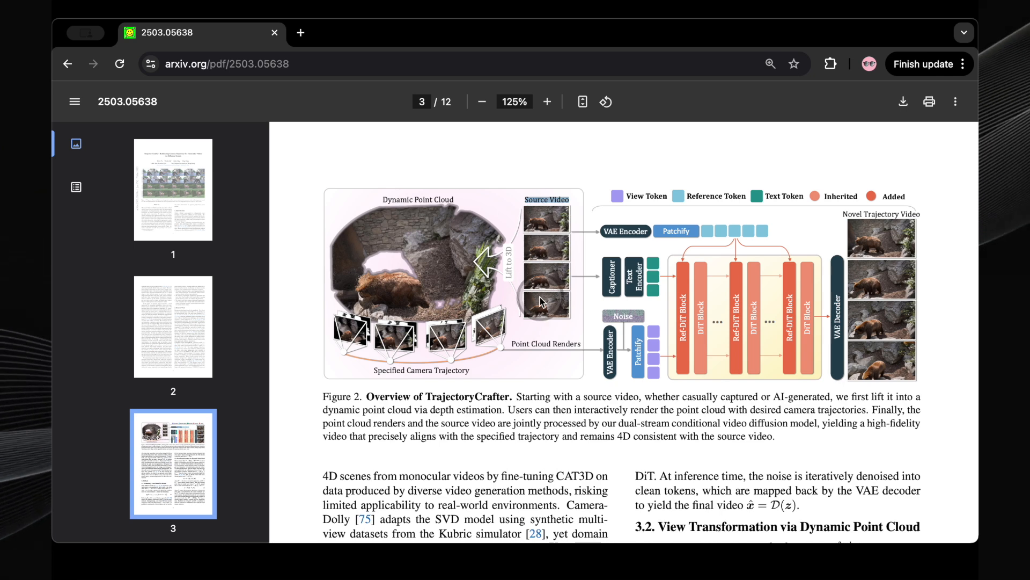
mouse_move(458, 354)
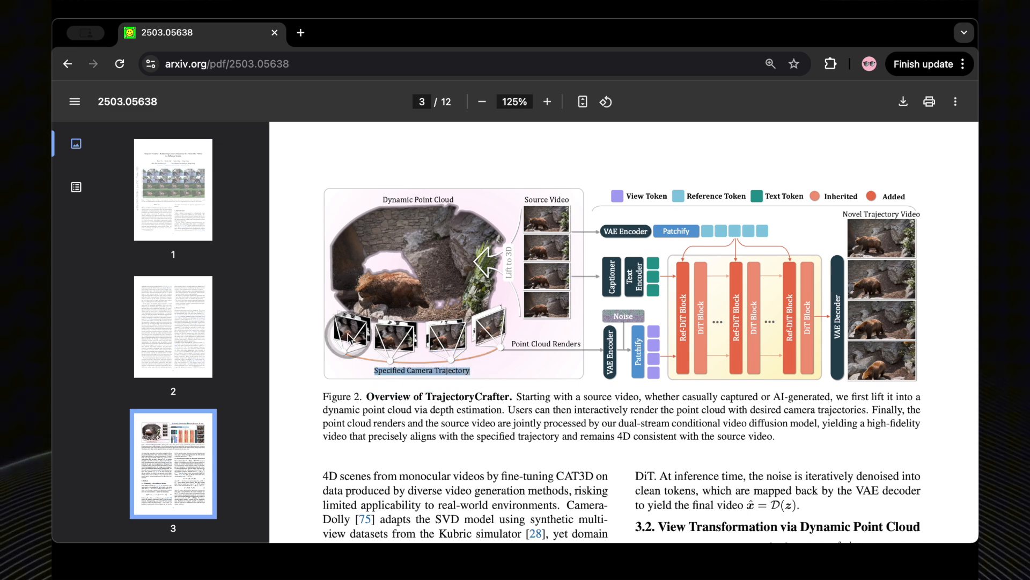
mouse_move(470, 336)
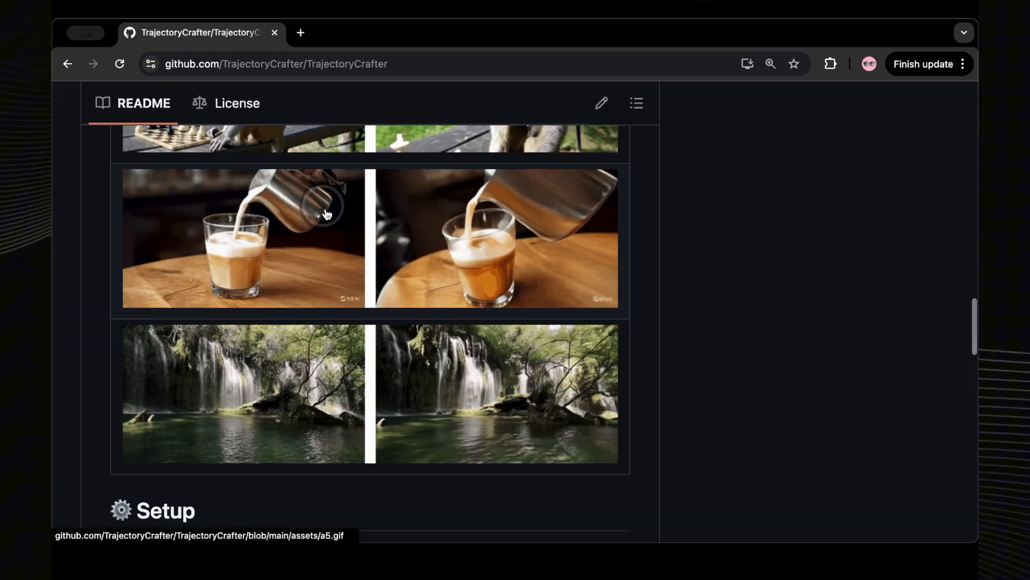
Highlight the VRAM ≥ 28GB requirement and scroll through Setup, Inference and Limitations.
scroll("down", 3)
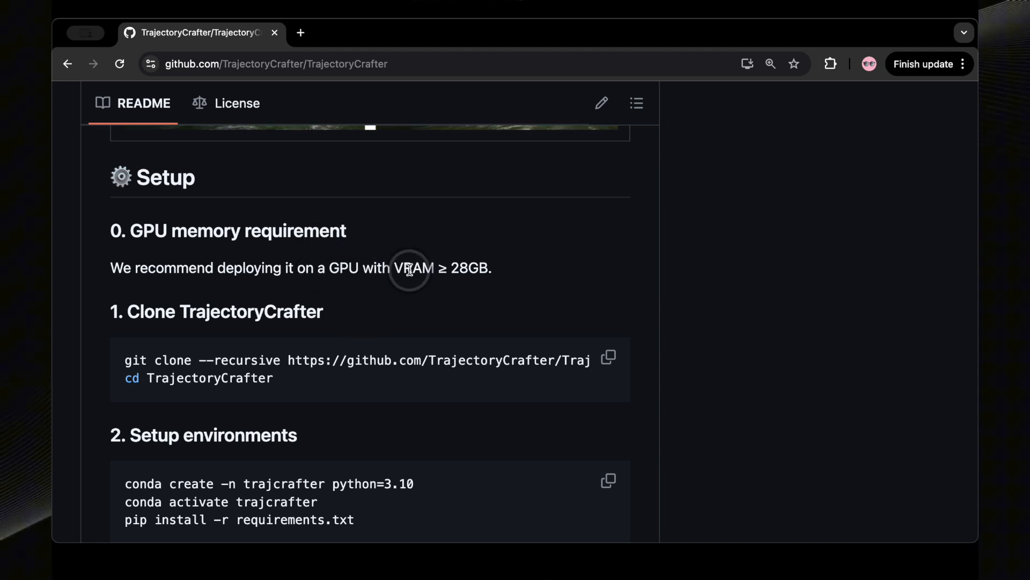
left_click_drag(394, 267, 486, 267)
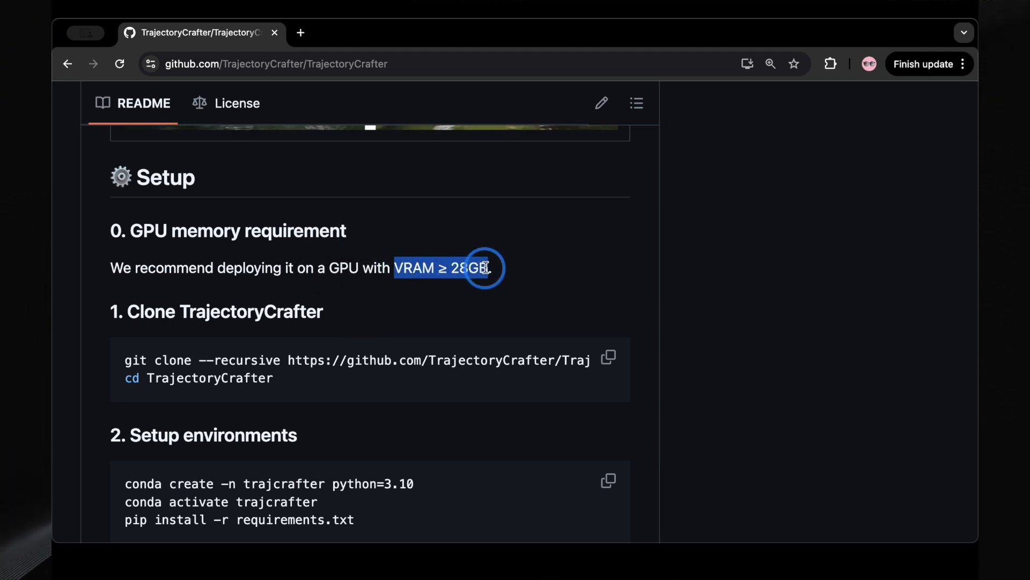
mouse_move(546, 339)
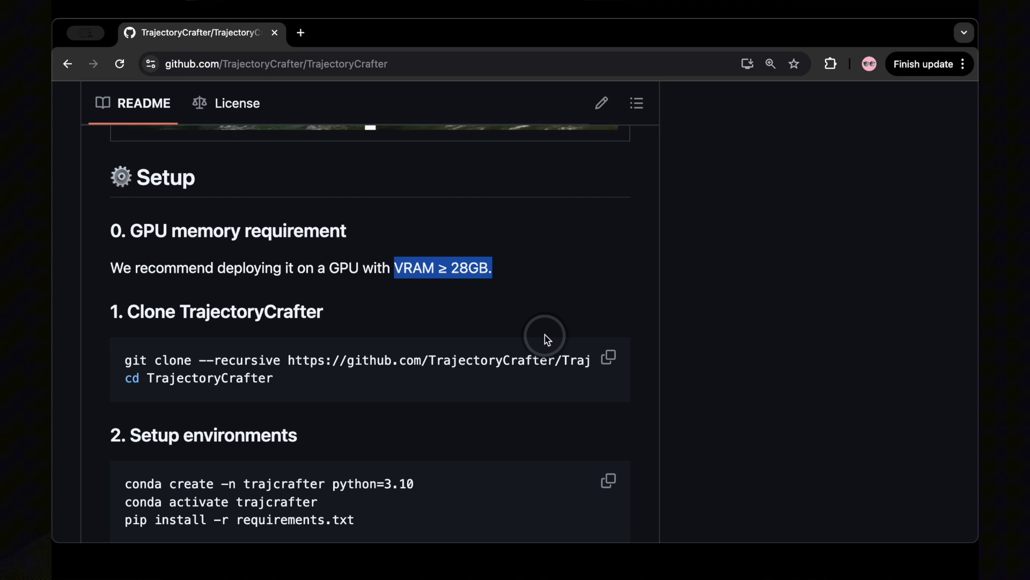
scroll("down", 3)
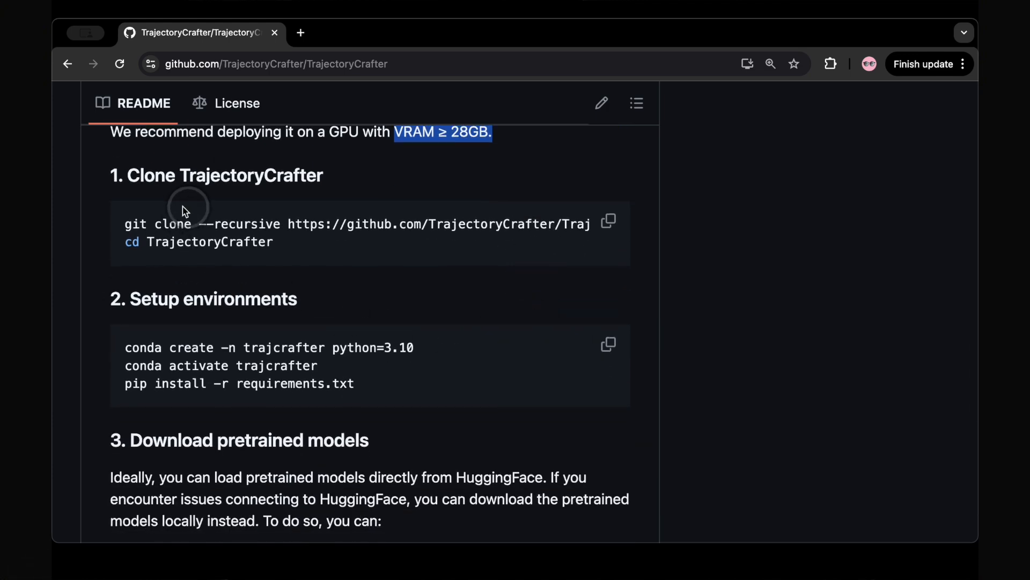
scroll("down", 3)
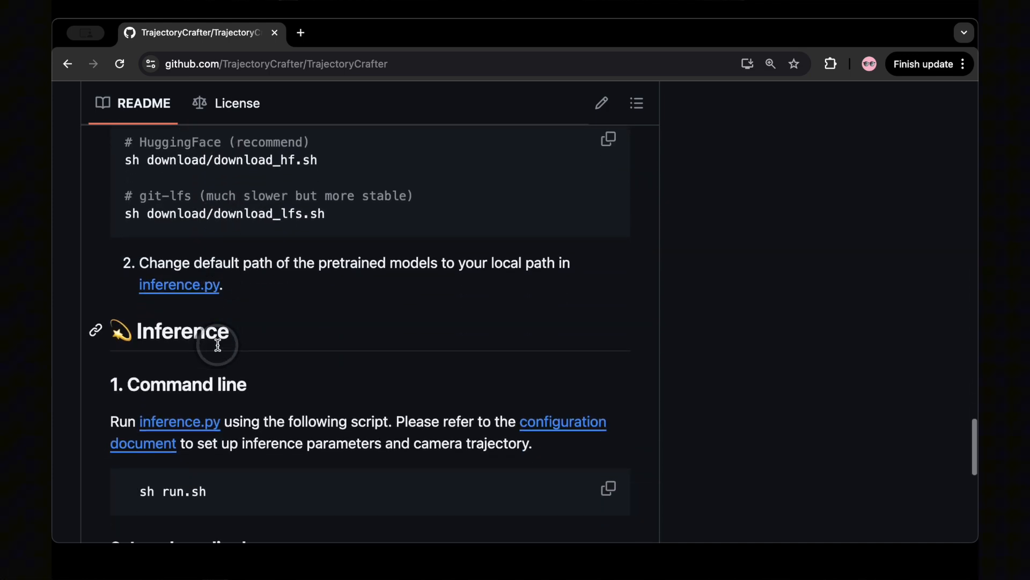
scroll("down", 3)
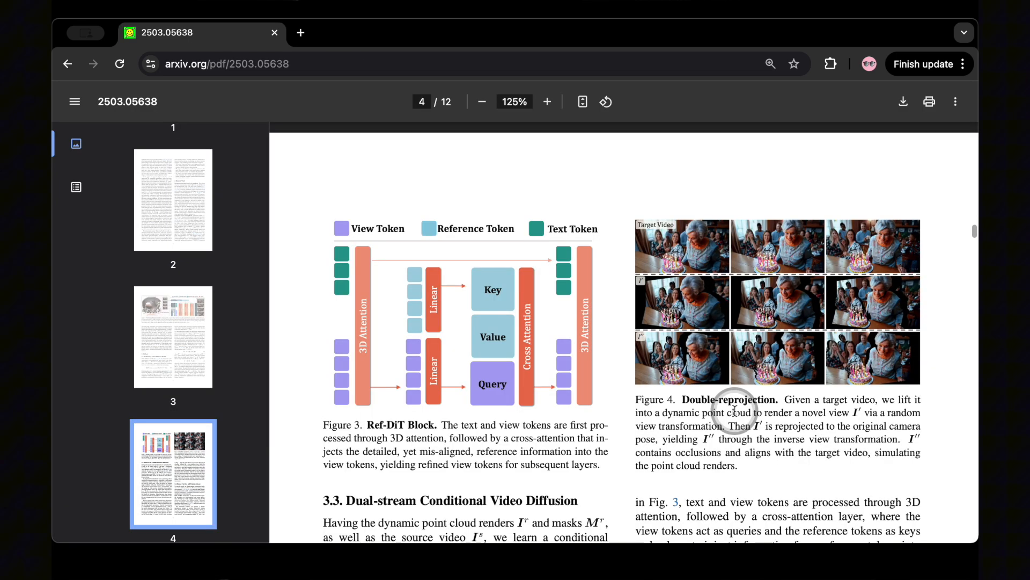
scroll("down", 3)
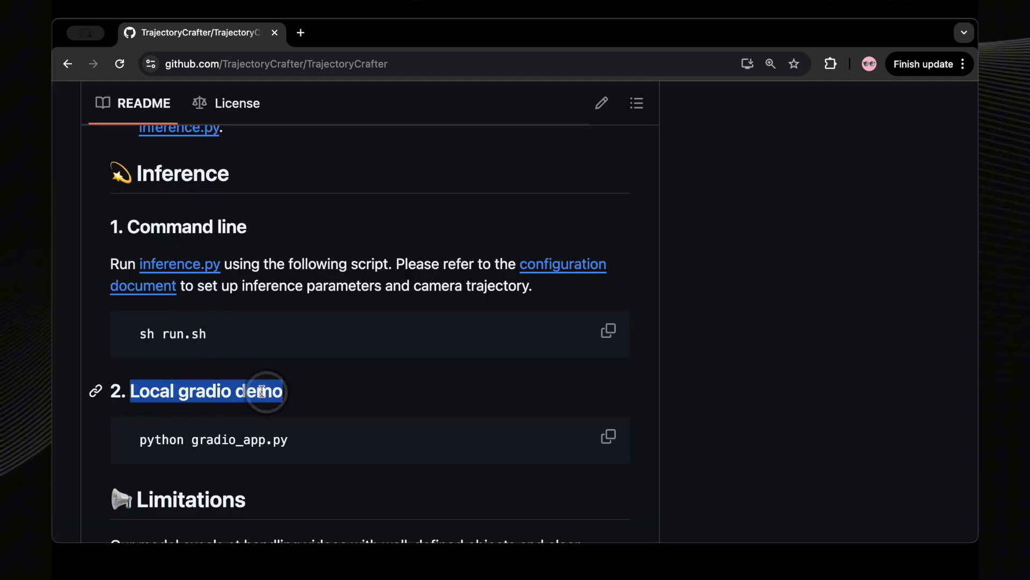
Jump back to the repository top and scroll down to the README title and badges.
left_click(110, 93)
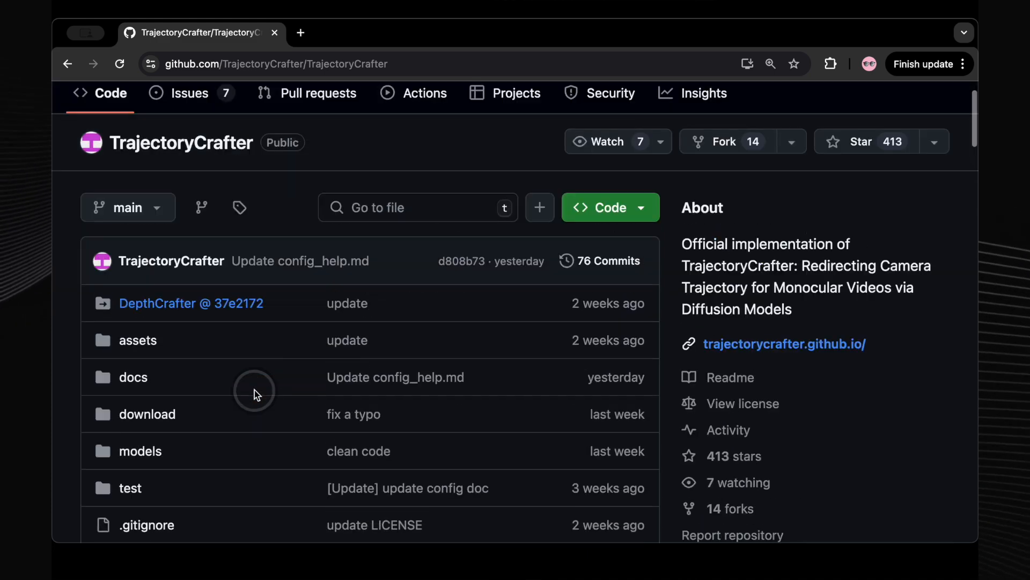
scroll("down", 3)
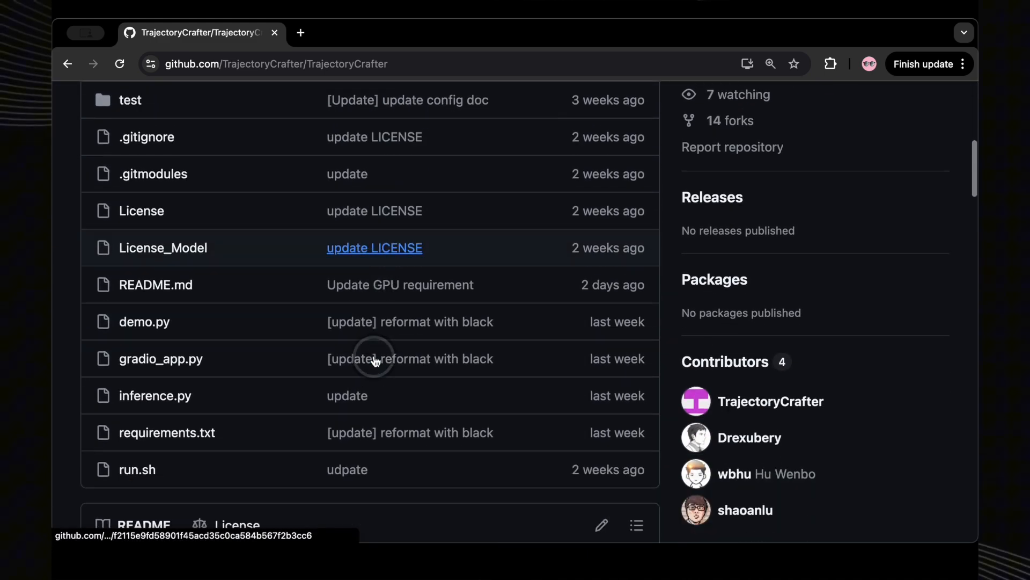
scroll("down", 3)
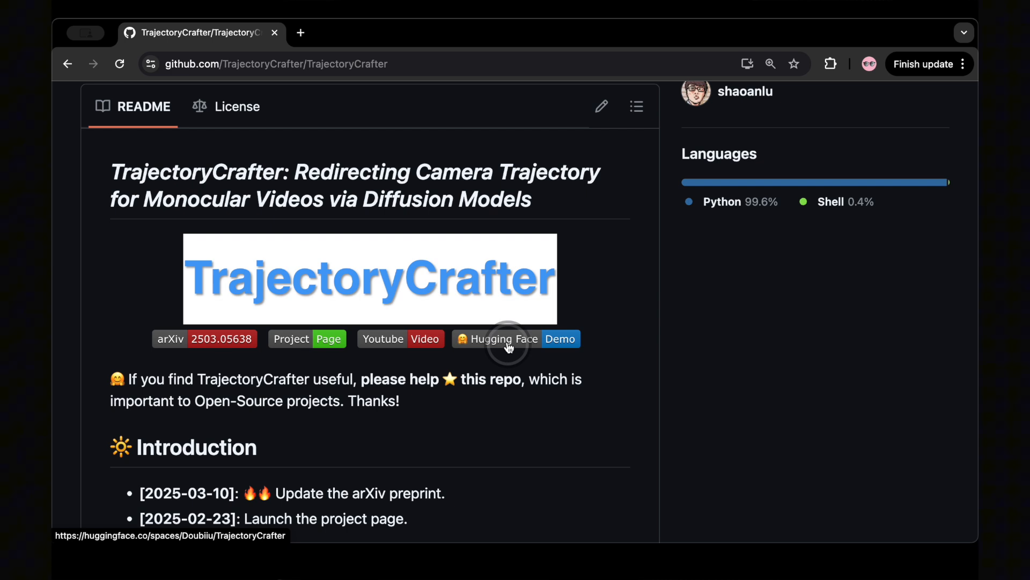
Open the Hugging Face demo badge and scroll to the trajectory presets and Generate video button.
left_click(516, 338)
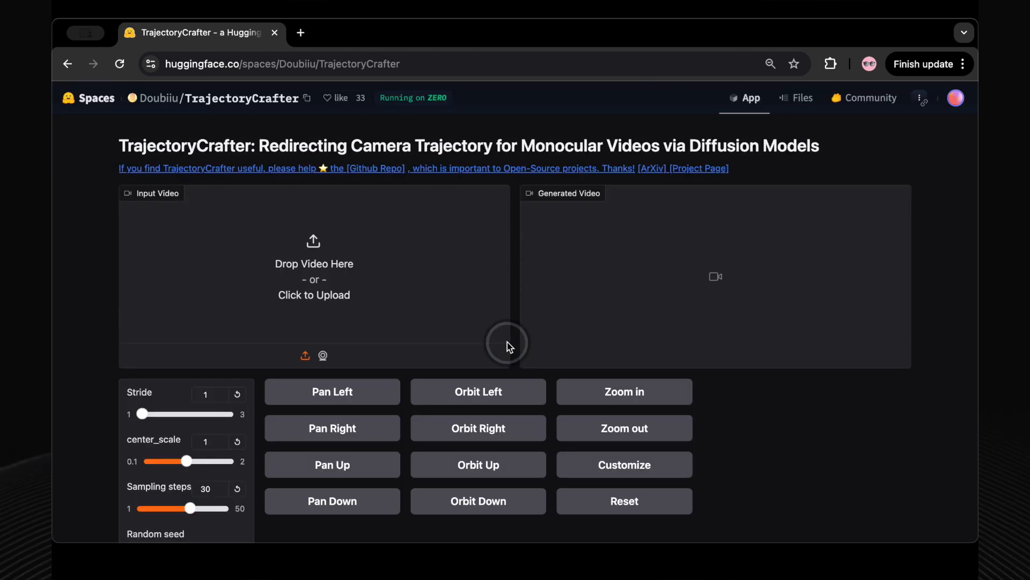
mouse_move(618, 300)
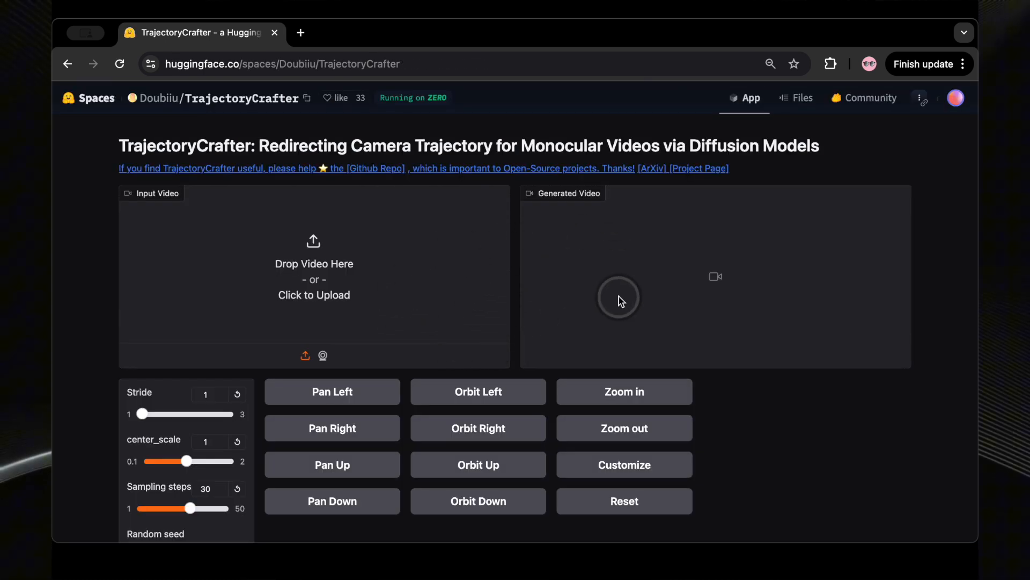
mouse_move(570, 264)
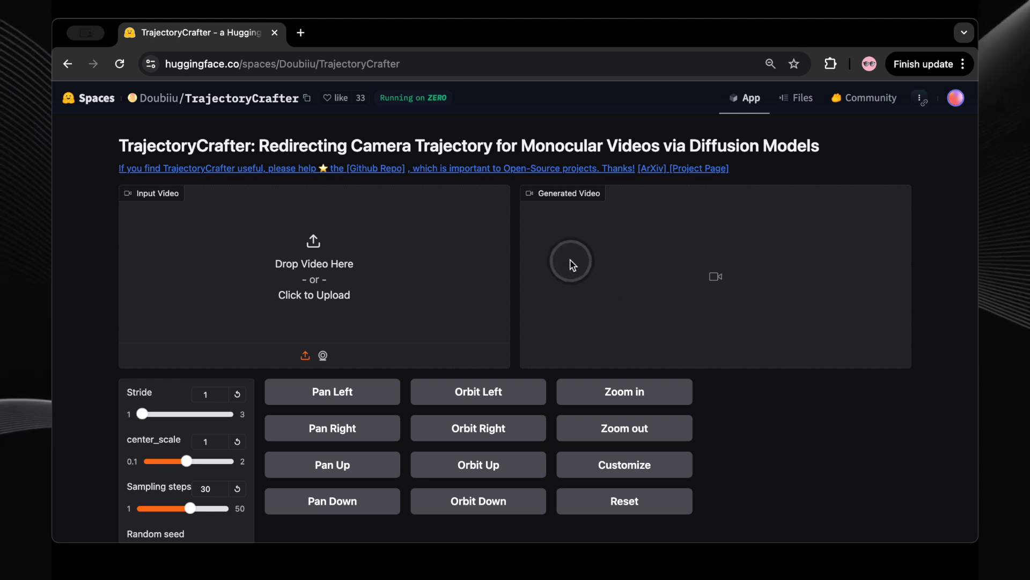
scroll("down", 3)
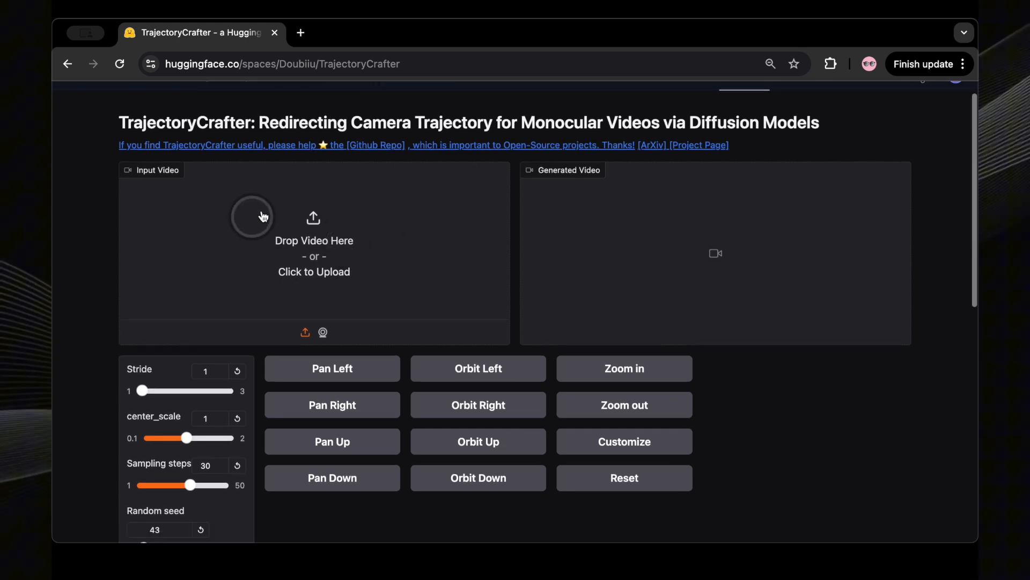
mouse_move(231, 381)
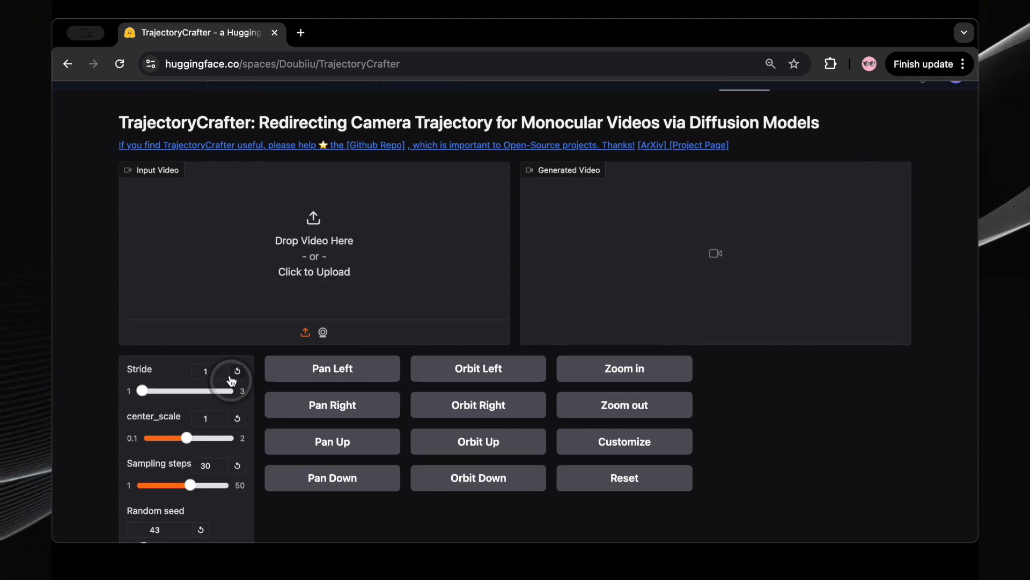
scroll("down", 3)
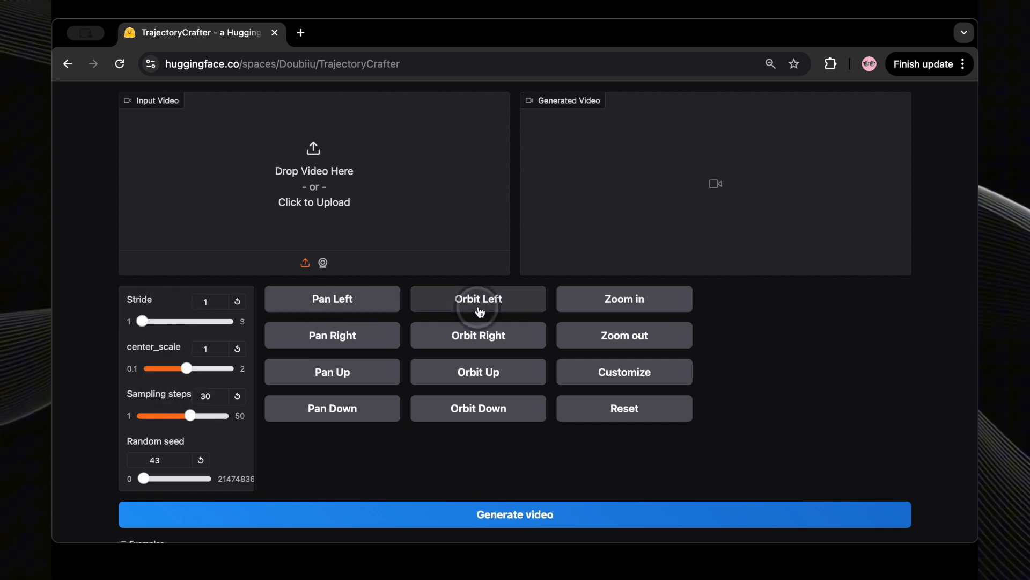
mouse_move(346, 314)
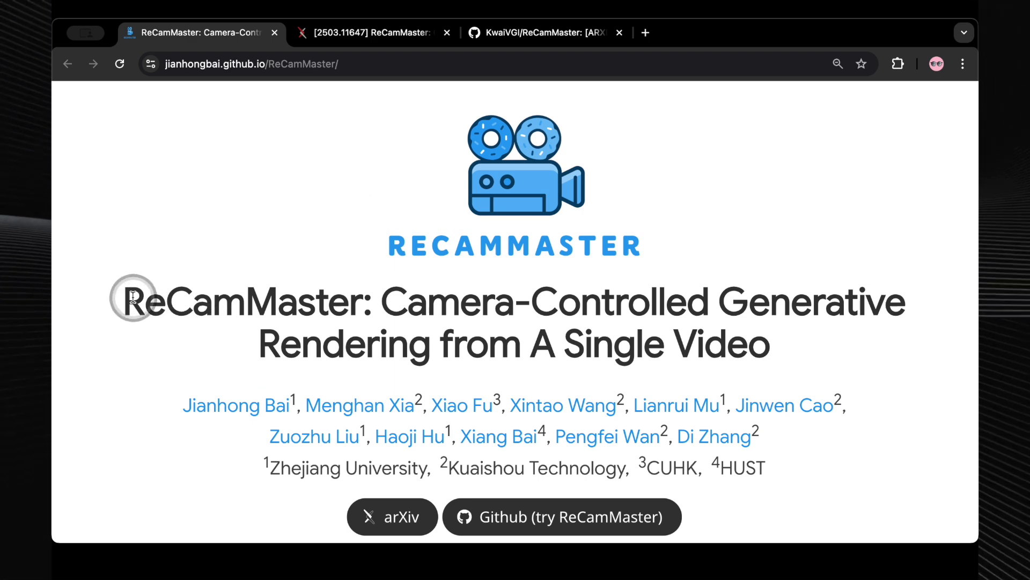
Highlight the full ReCamMaster paper title, then scroll down to Arc Trajectories.
double_click(243, 302)
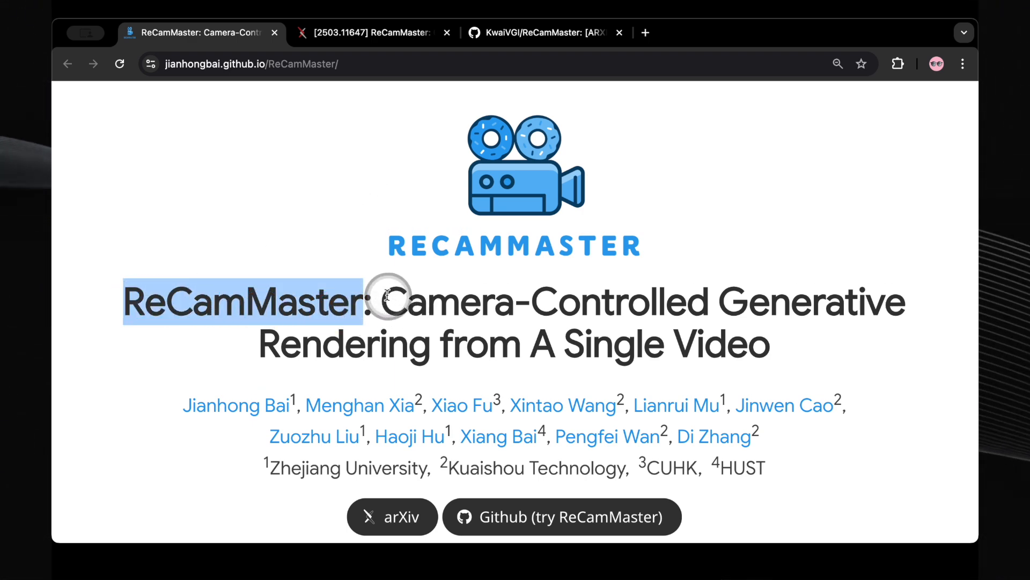
left_click_drag(388, 302, 772, 341)
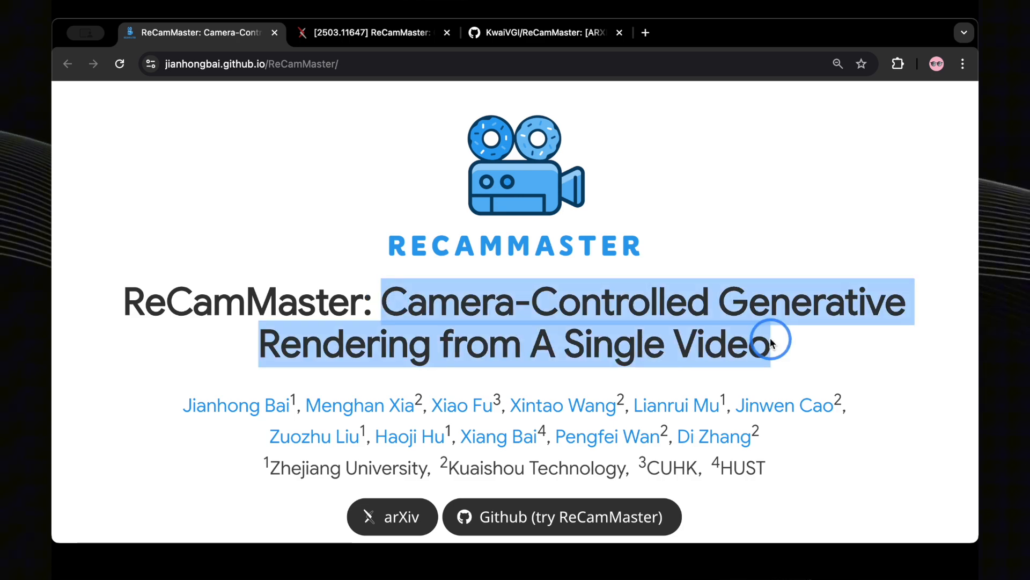
scroll("down", 3)
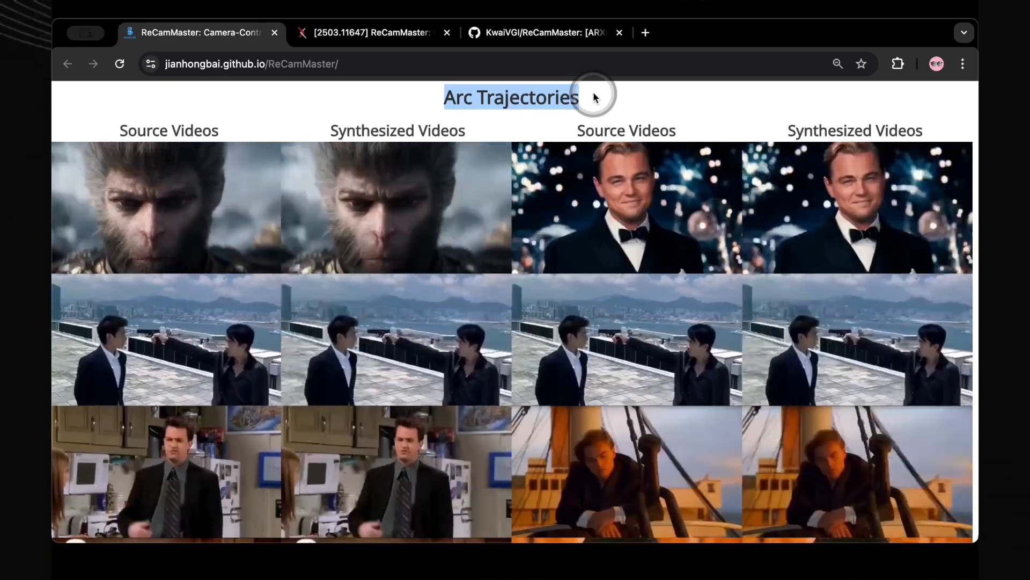
Scroll through Arc, Translation Up and Zoom in/out trajectory results to More Complex Trajectories.
scroll("down", 3)
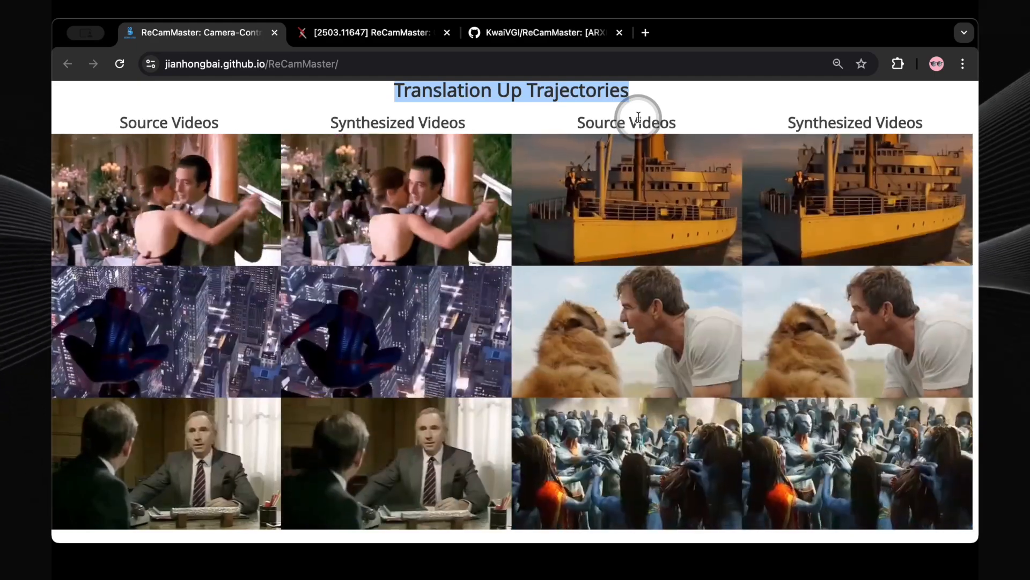
scroll("down", 3)
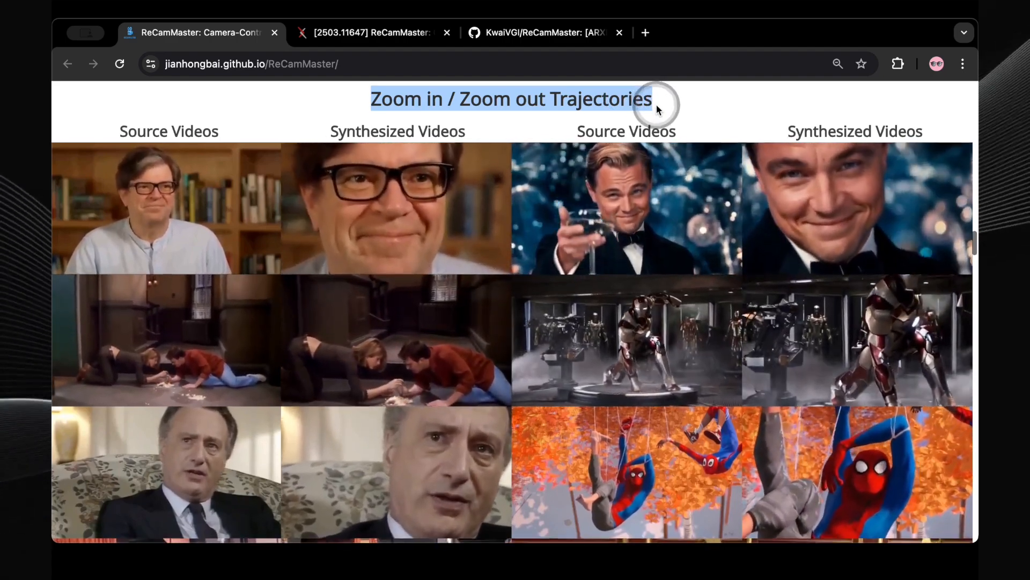
scroll("down", 3)
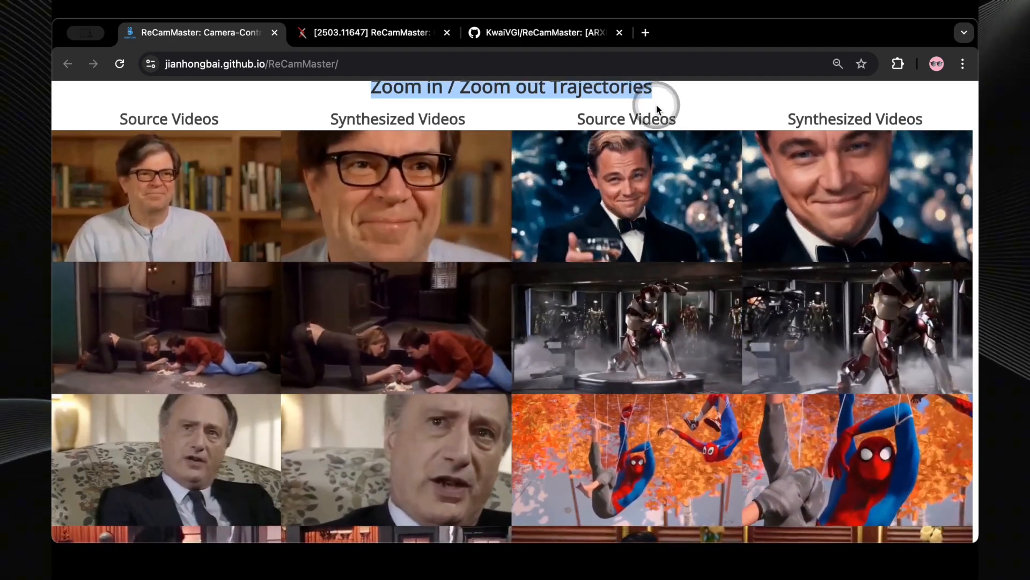
scroll("down", 3)
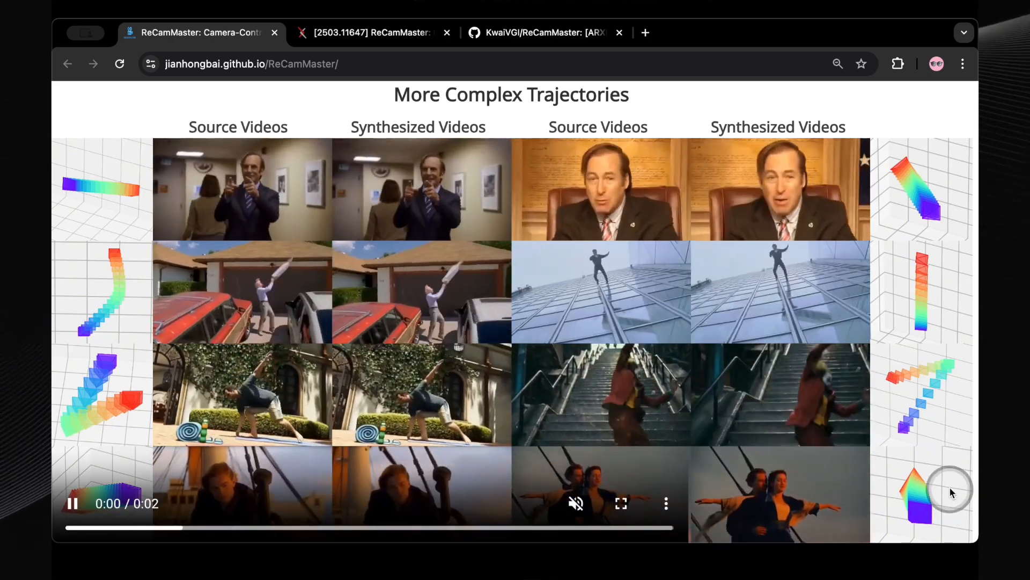
Click the More Complex Trajectories videos, then scroll to Application in 4D Reconstruction.
left_click(72, 503)
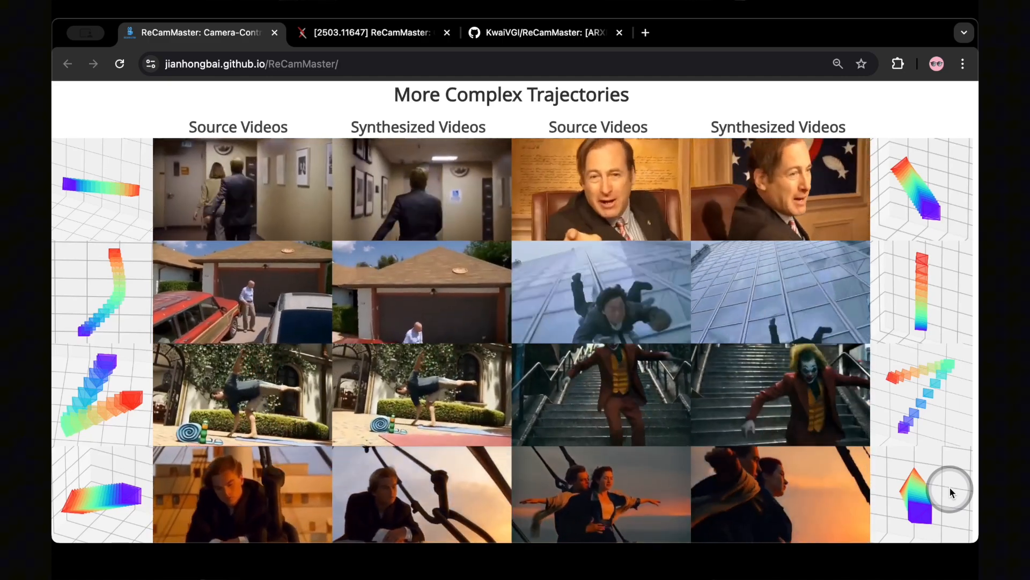
scroll("down", 3)
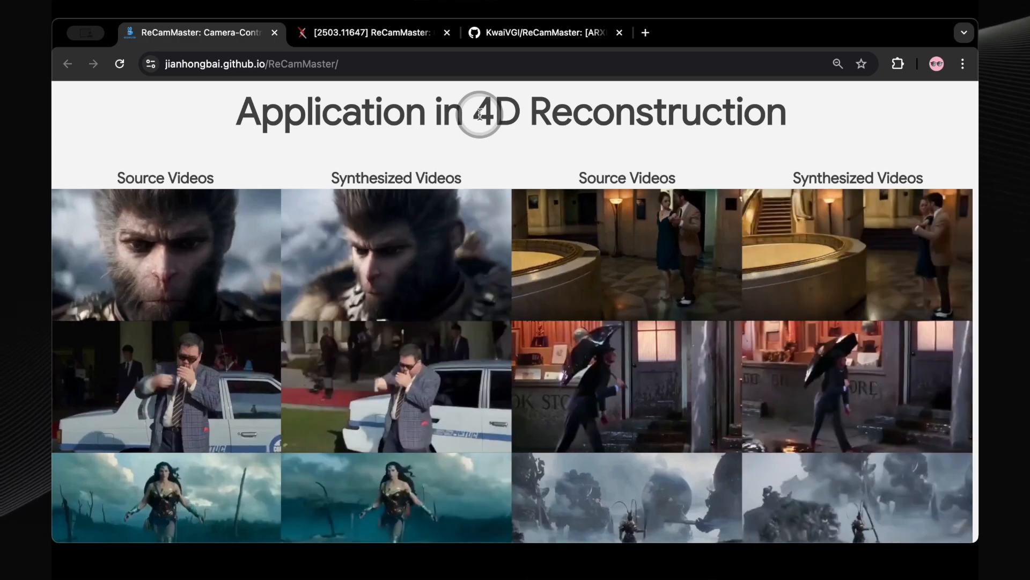
Highlight '4D Reconstruction' and scroll through stabilization, embodied AI and driving examples to the title card.
left_click_drag(480, 111, 762, 112)
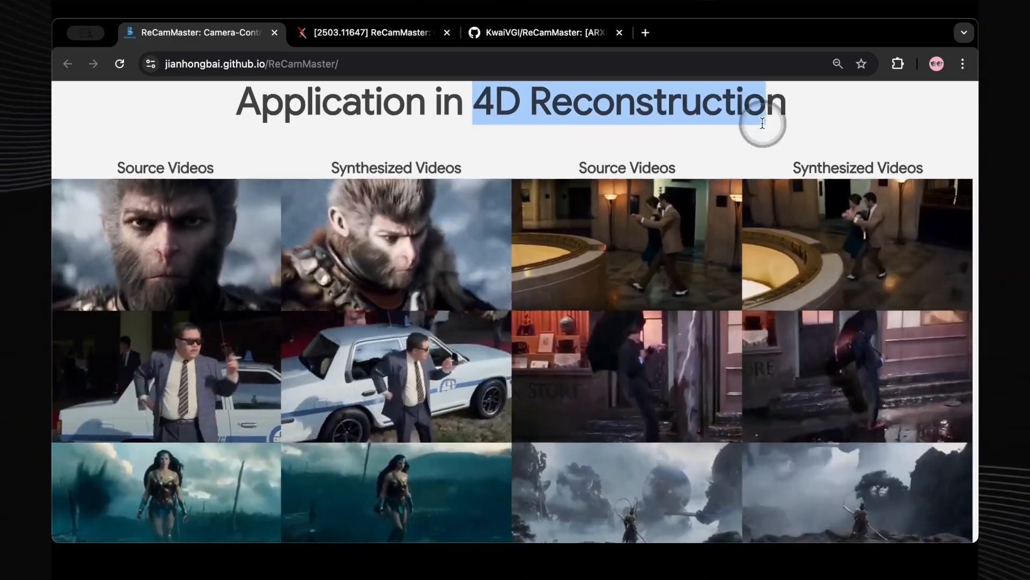
scroll("down", 3)
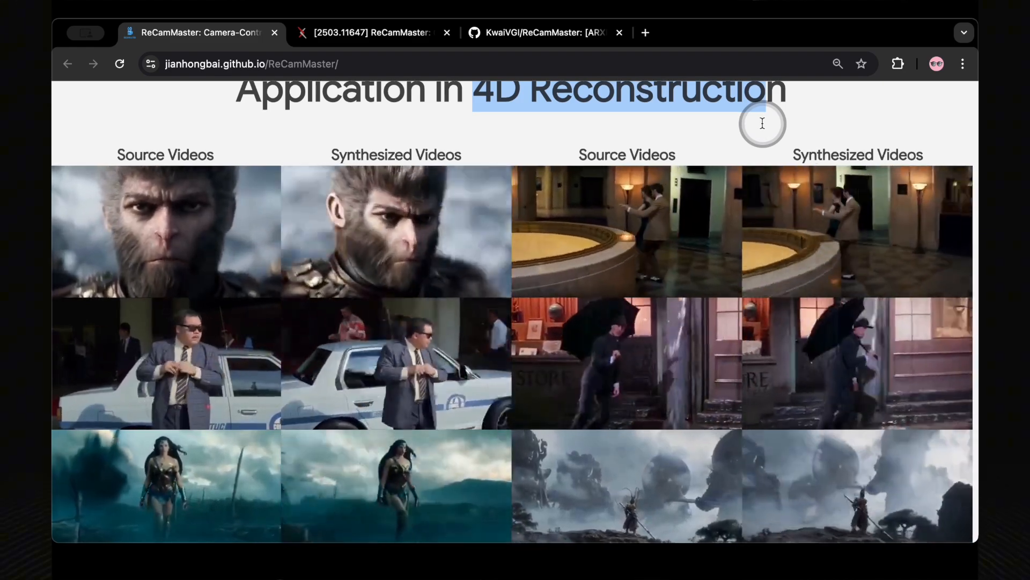
scroll("down", 3)
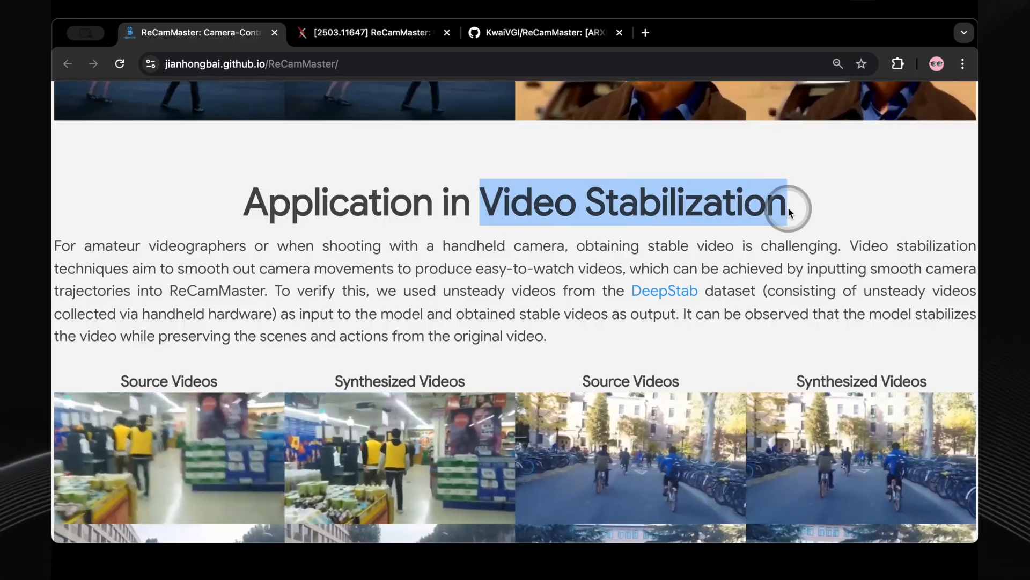
scroll("down", 3)
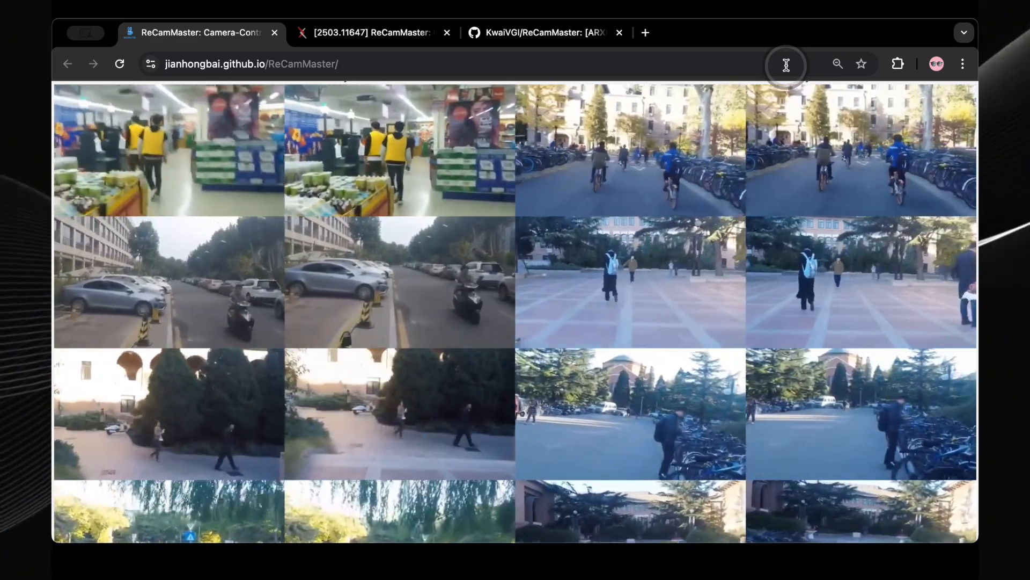
scroll("down", 3)
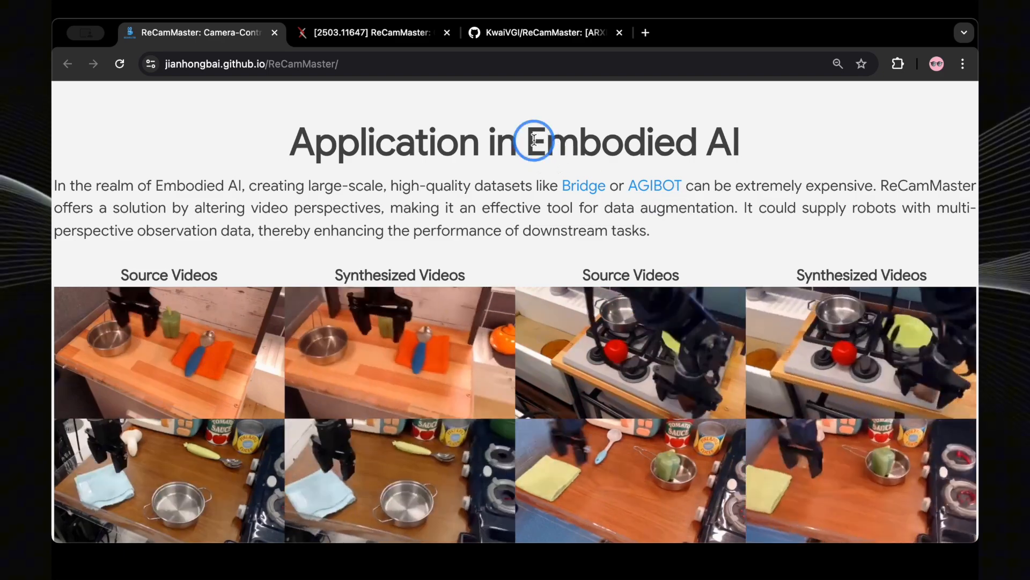
scroll("down", 3)
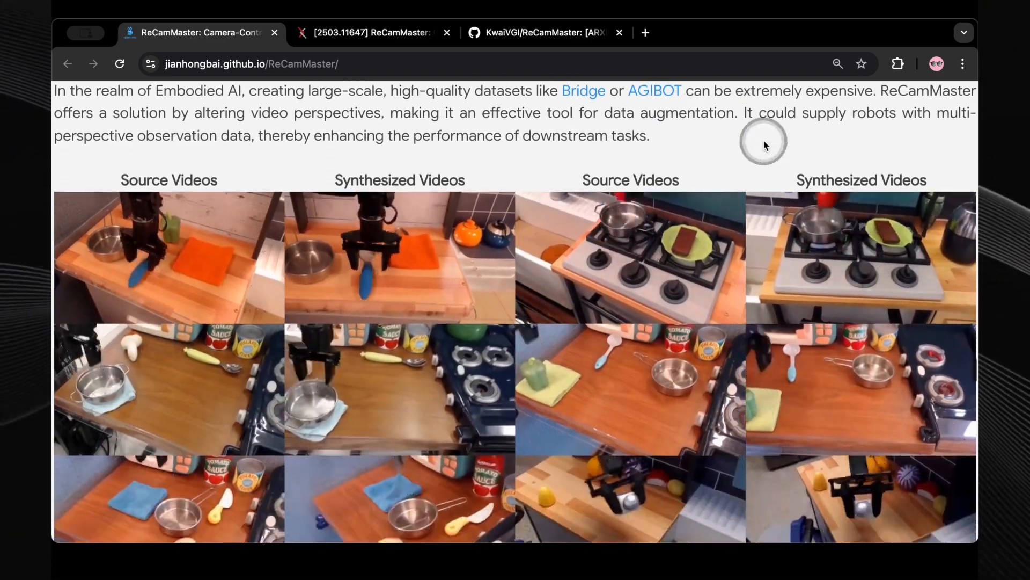
scroll("down", 3)
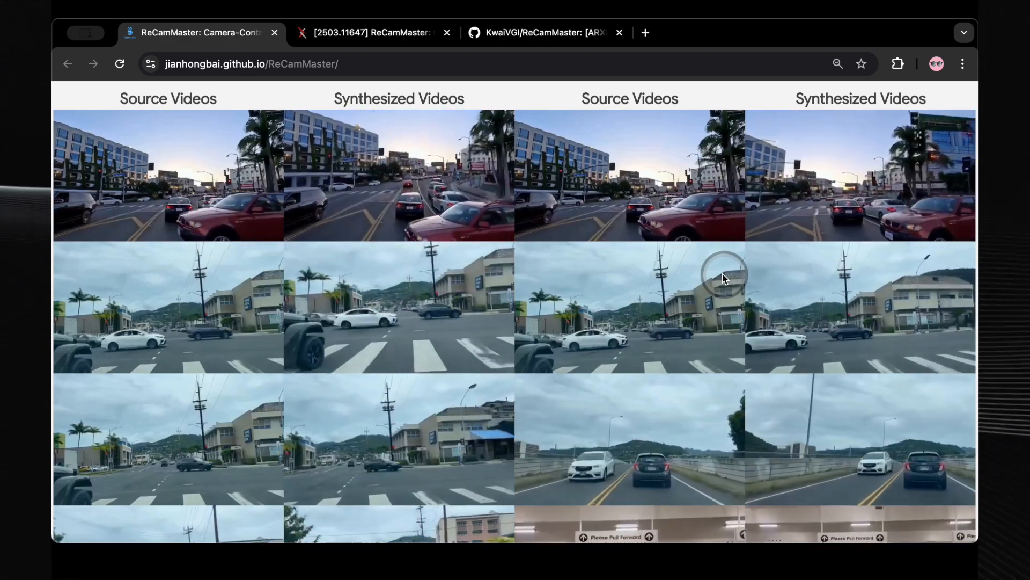
scroll("down", 3)
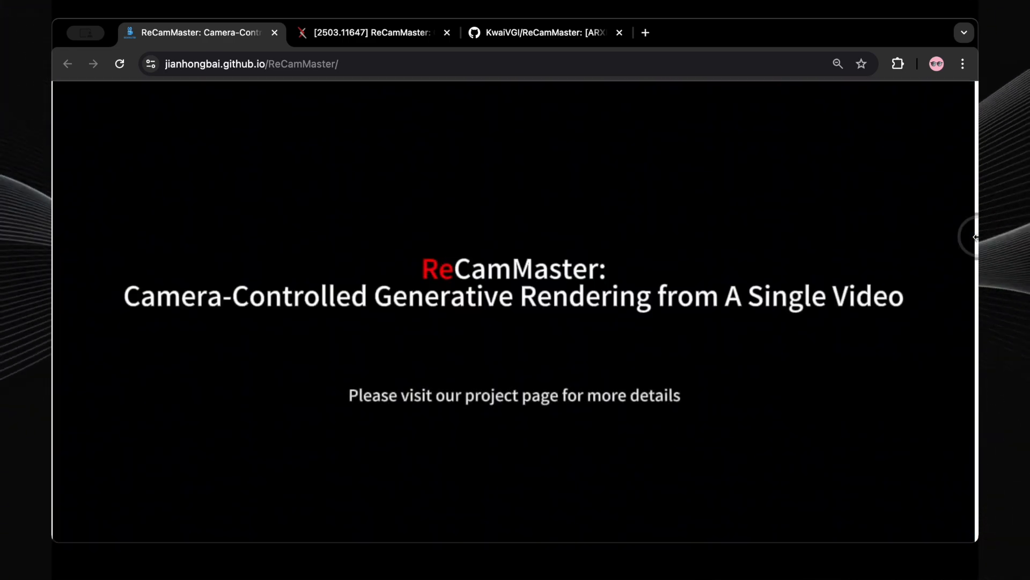
Scroll down to the Method section's architecture diagram comparing frame, channel and view conditioning.
scroll("down", 3)
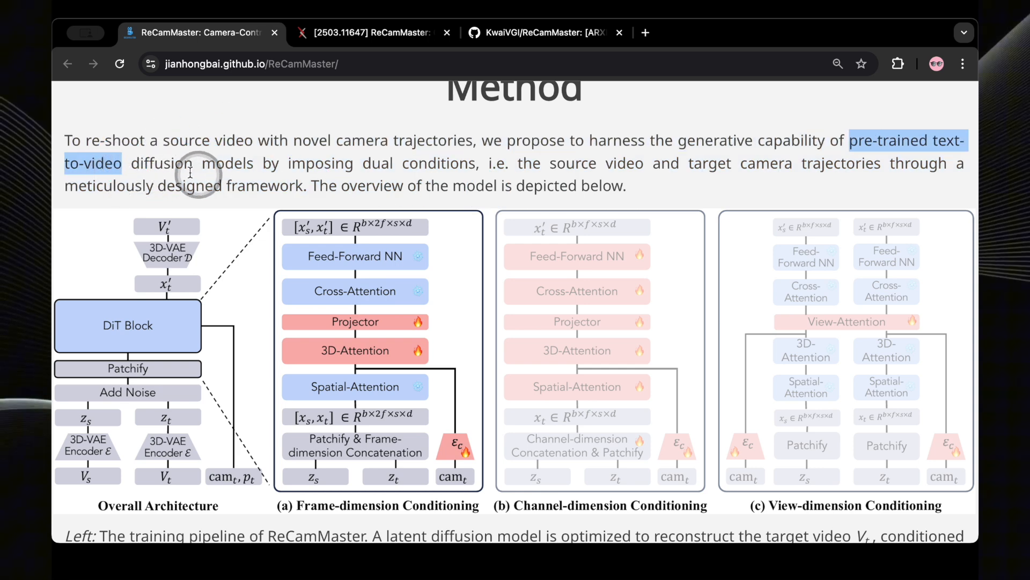
mouse_move(135, 163)
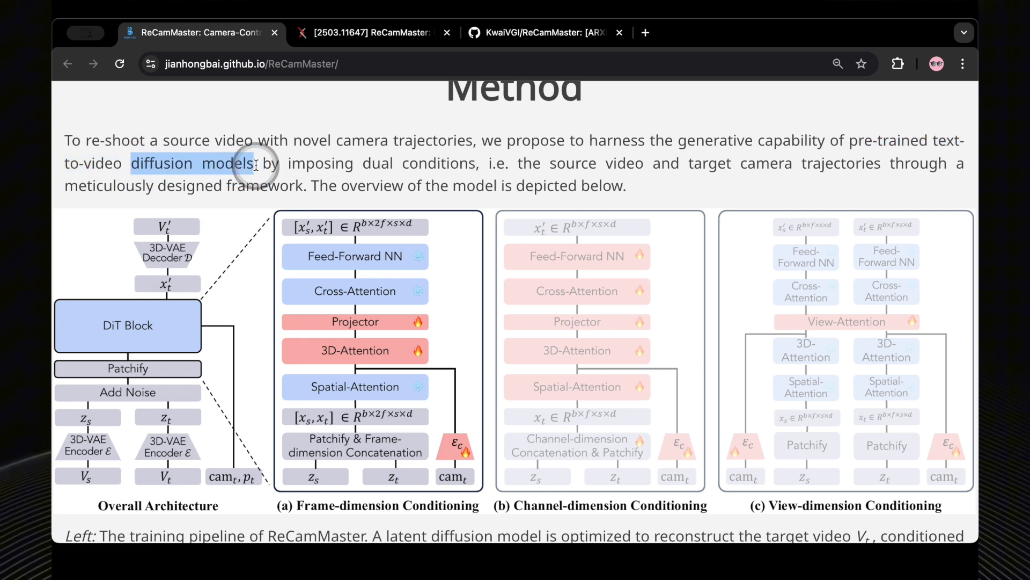
mouse_move(373, 163)
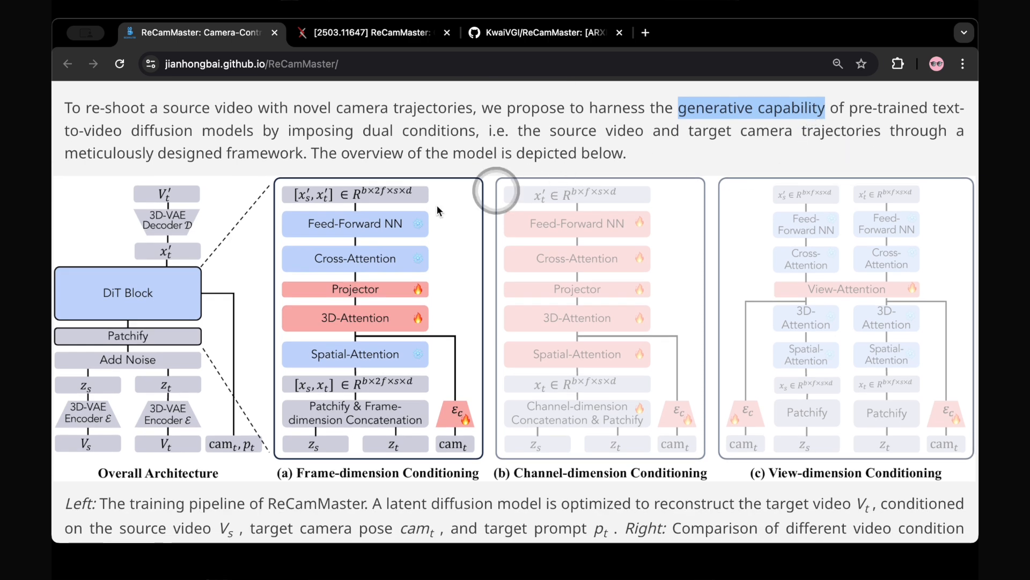
scroll("down", 3)
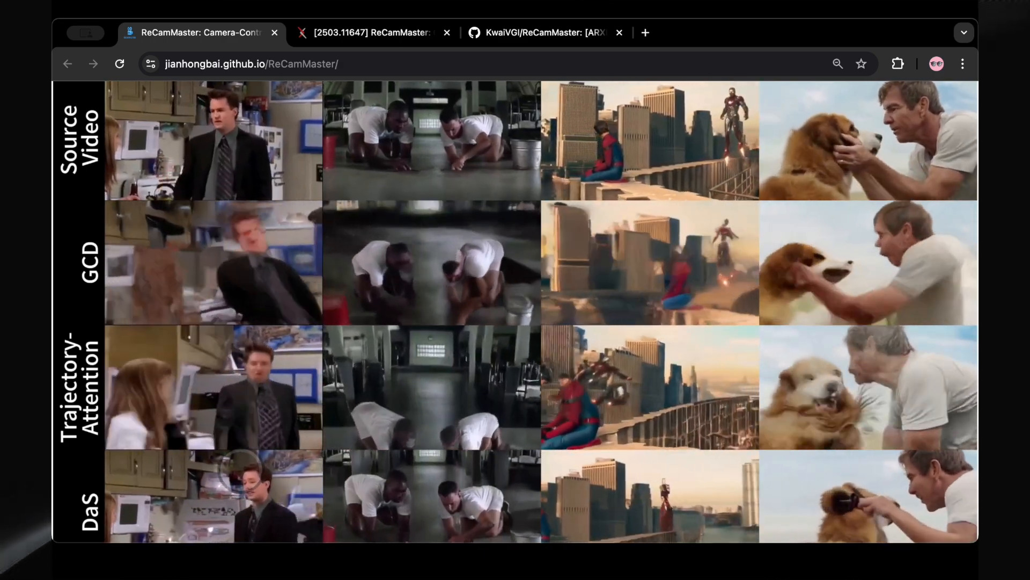
Scroll to the video grid comparing GCD, Trajectory-Attention, DaS and ReCamMaster.
scroll("down", 3)
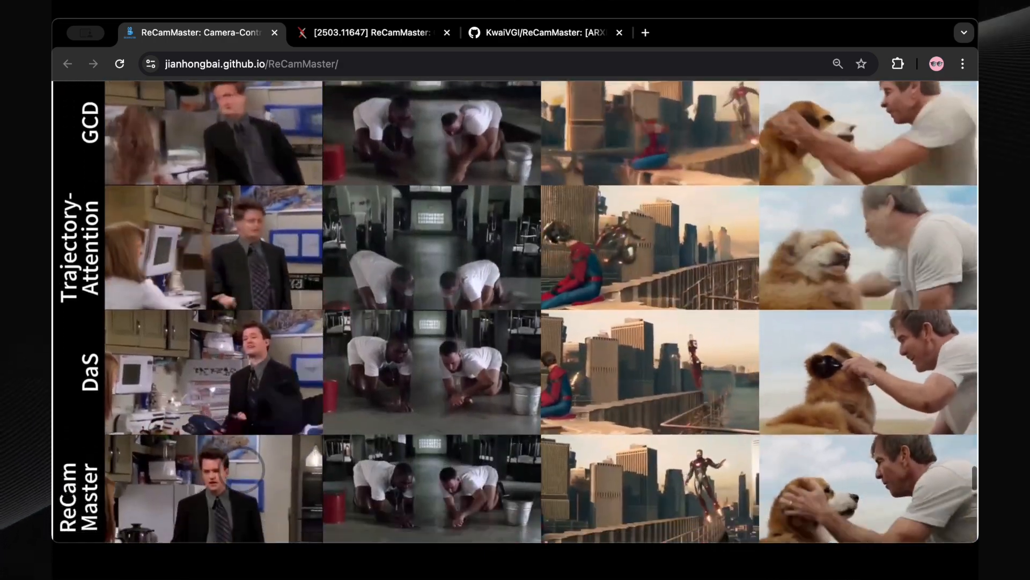
scroll("down", 3)
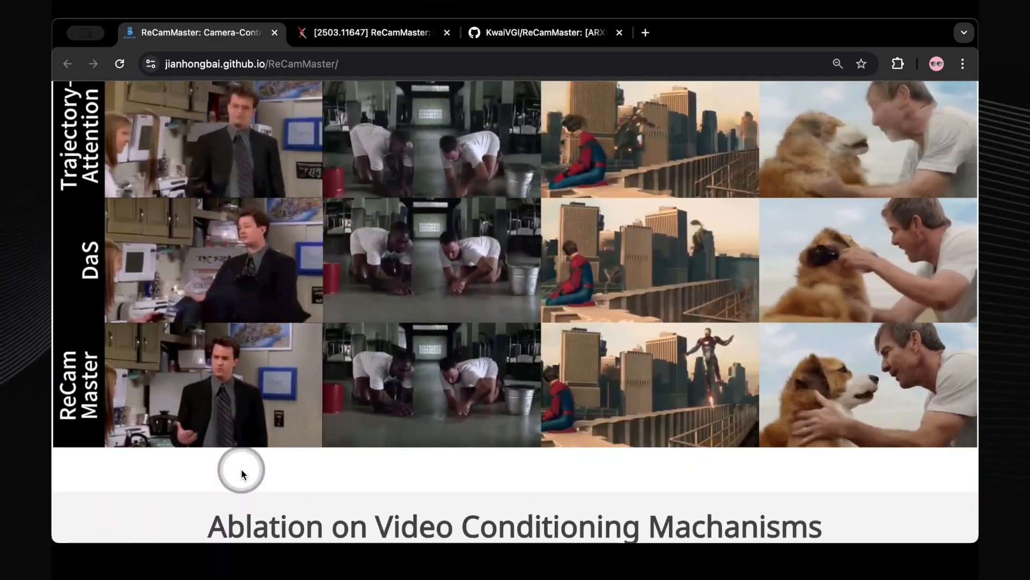
scroll("down", 3)
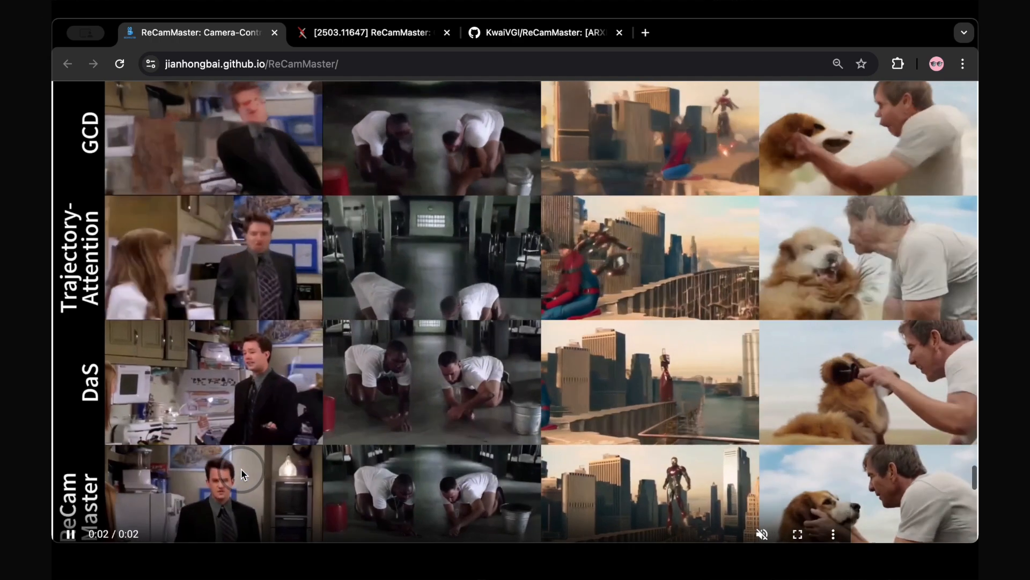
scroll("down", 3)
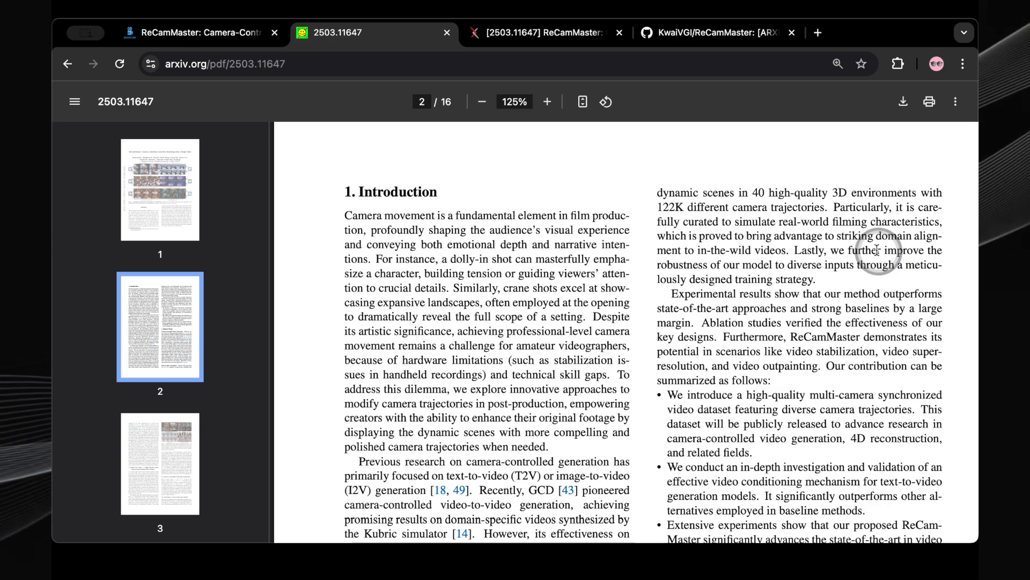
Scroll through page 2 and highlight the 136K realistic videos dataset size.
scroll("down", 3)
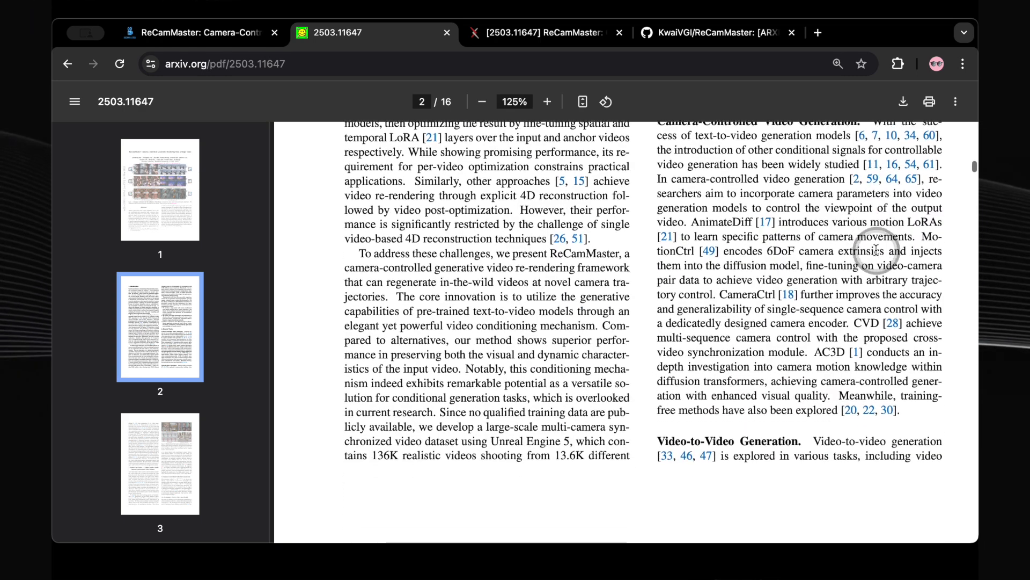
scroll("down", 3)
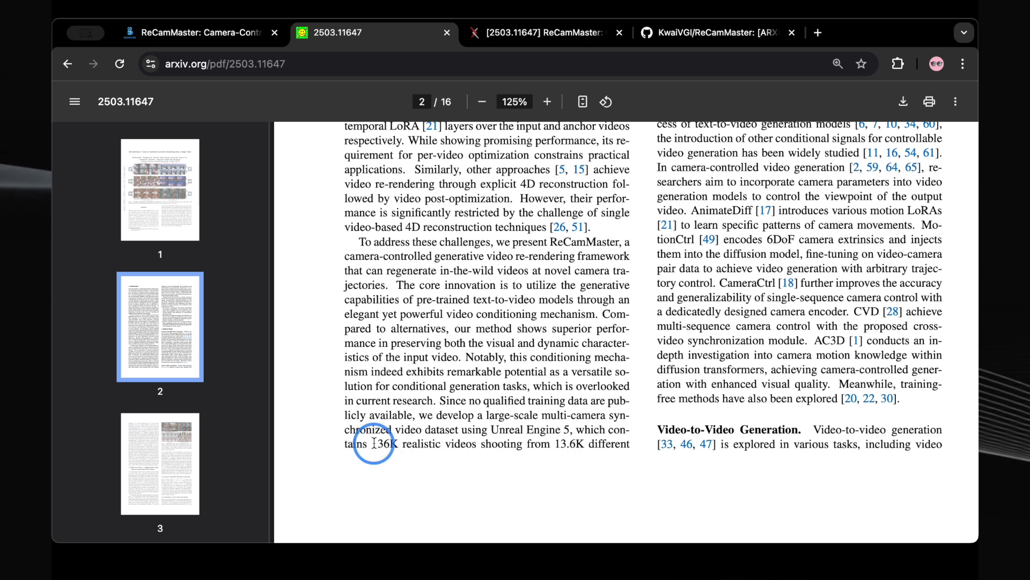
left_click_drag(372, 444, 532, 443)
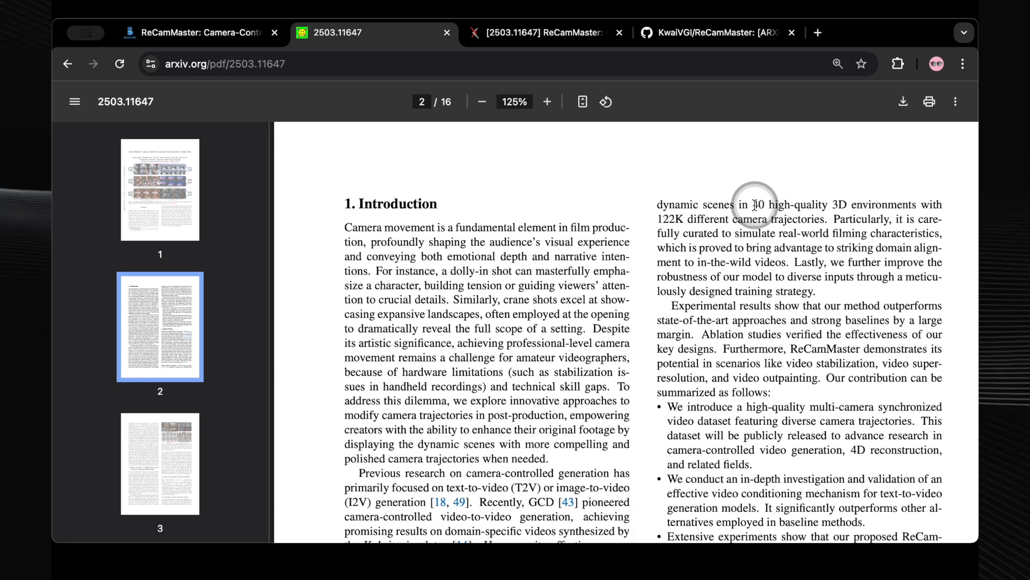
Highlight the phrase '122K different camera trajectories' in the Introduction.
left_click_drag(756, 205, 907, 205)
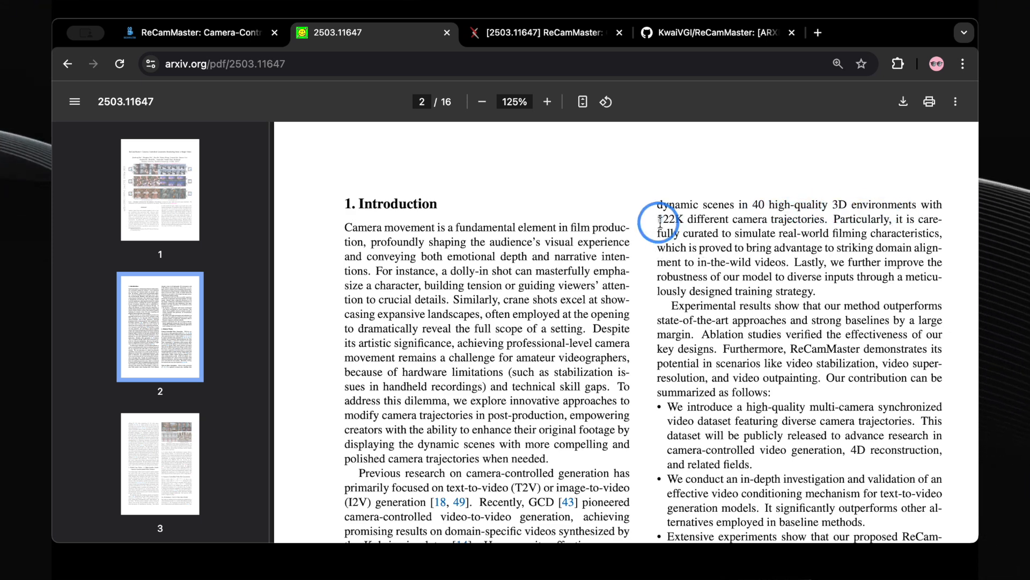
left_click_drag(659, 219, 826, 219)
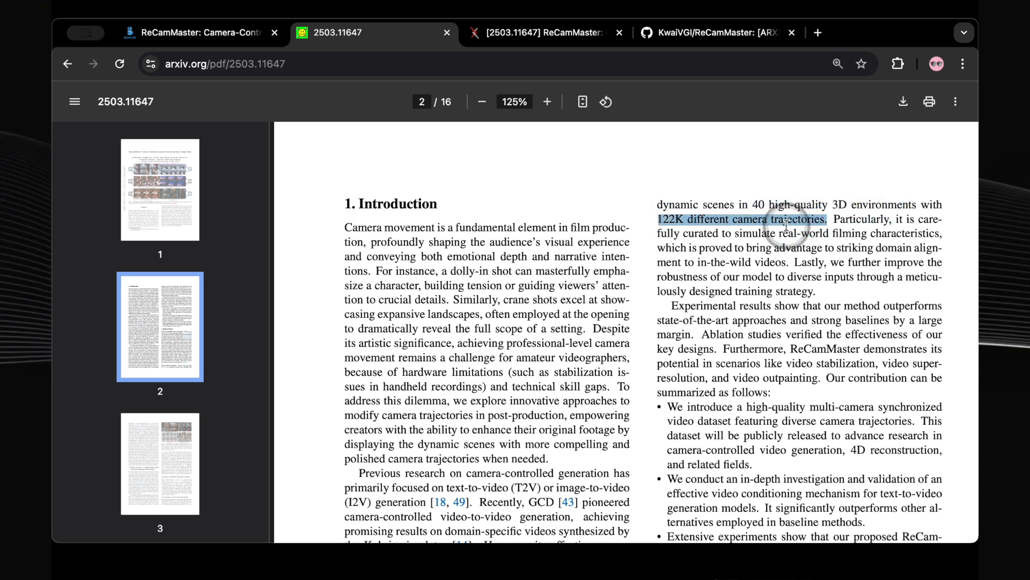
scroll("down", 3)
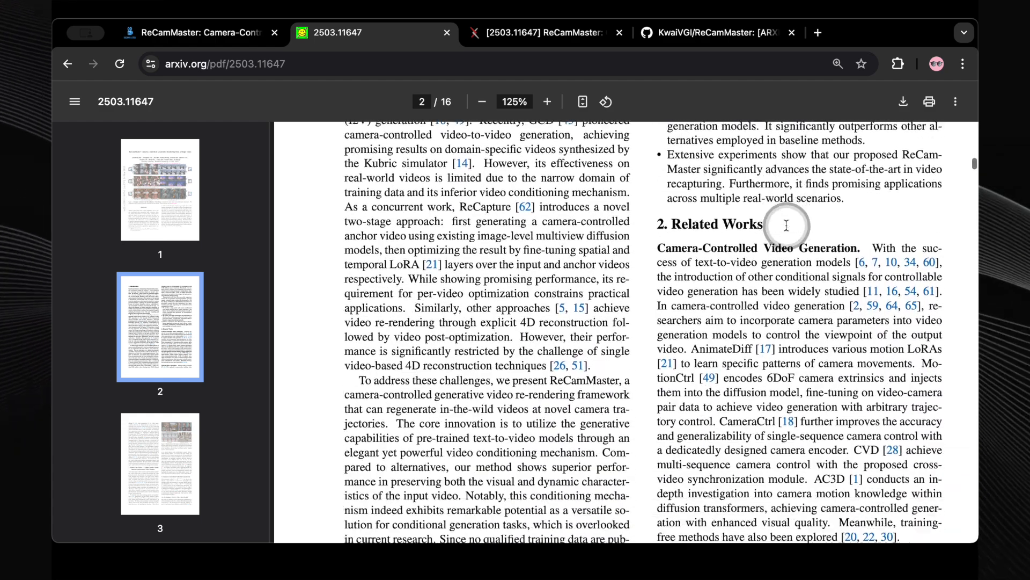
scroll("down", 3)
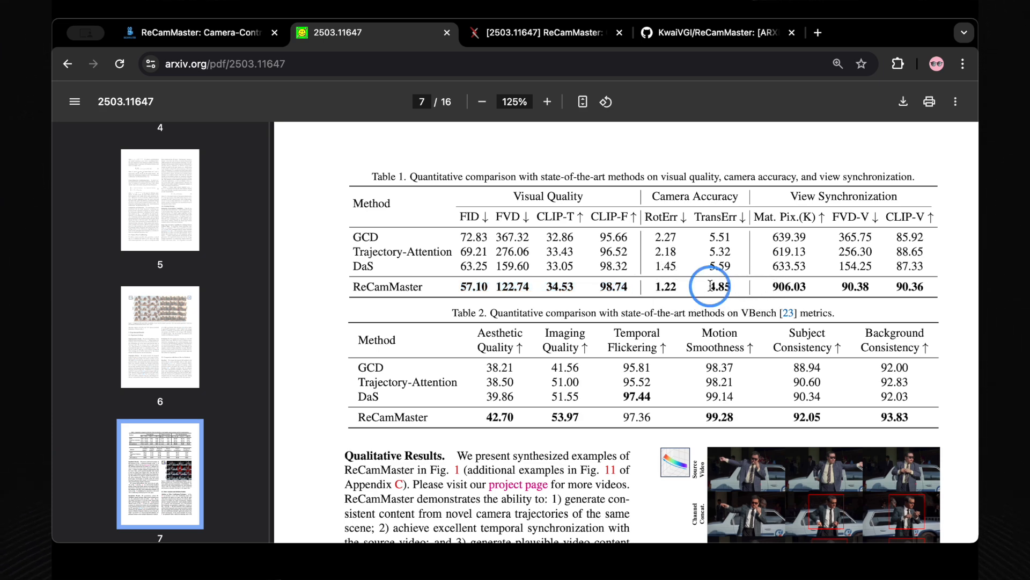
Highlight ReCamMaster's 4.85 translation error and its View Synchronization scores in Table 1.
double_click(718, 286)
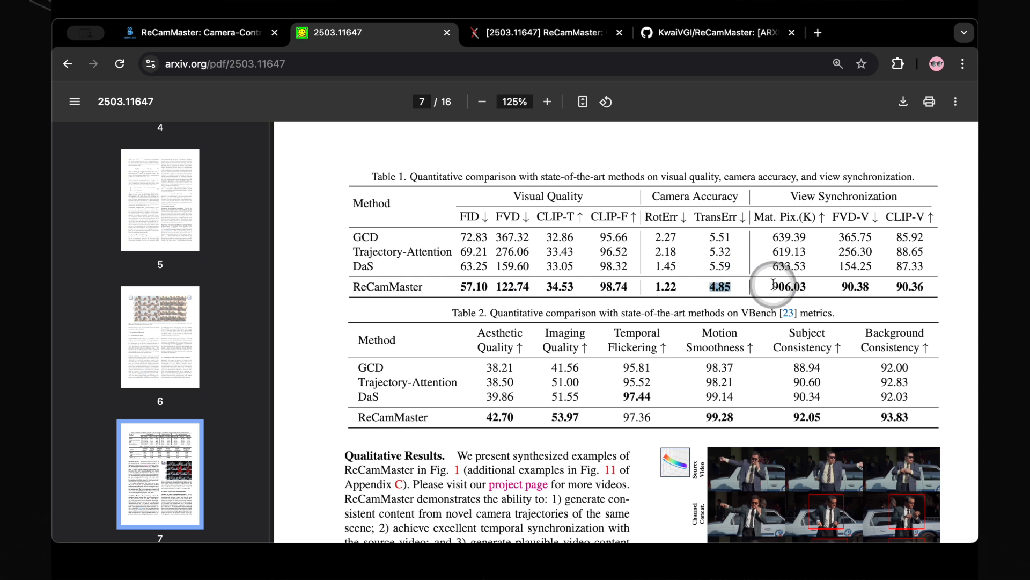
left_click_drag(772, 286, 910, 286)
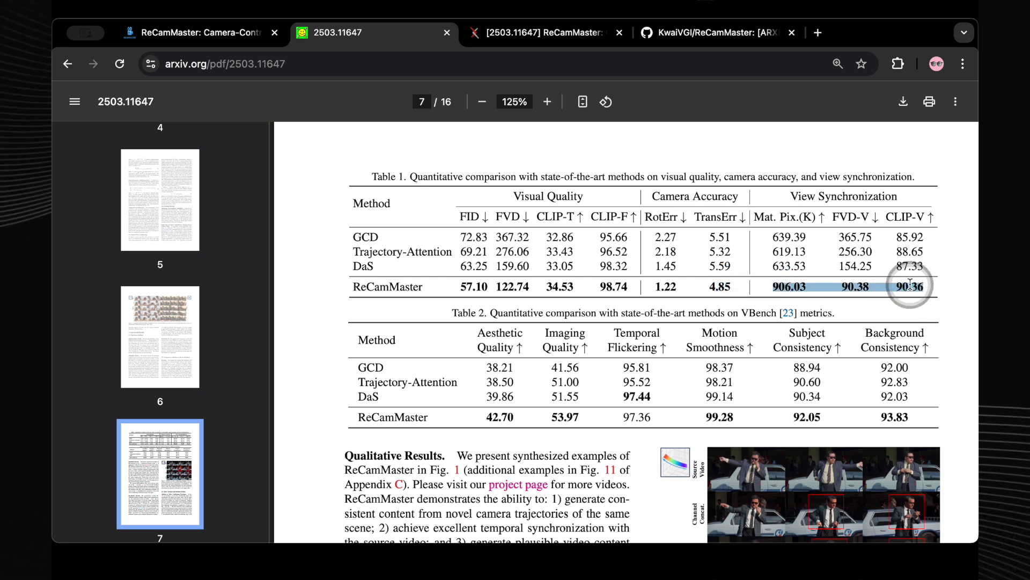
scroll("down", 3)
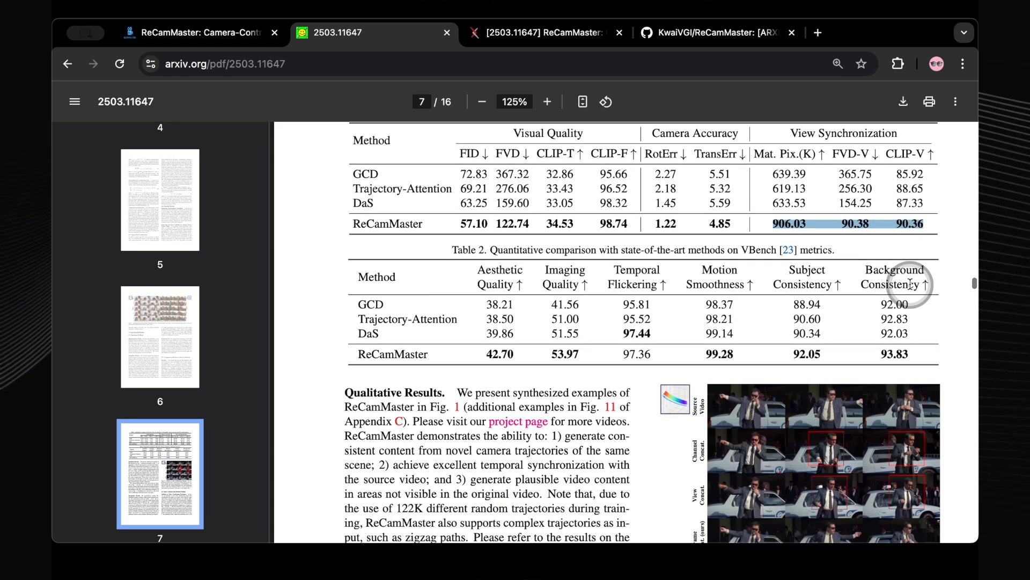
scroll("down", 3)
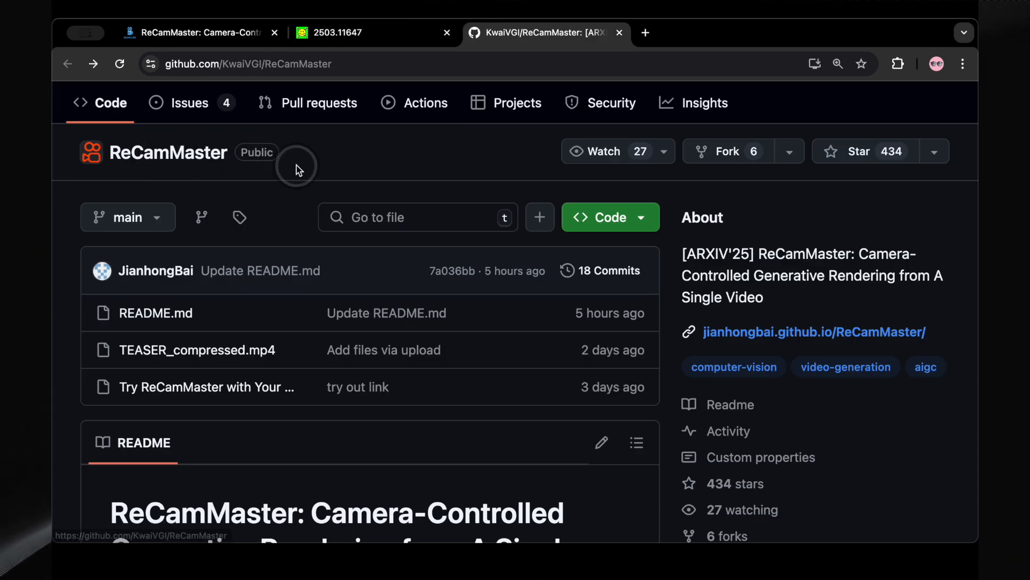
Scroll past the repository file list to the README title, logo, authors and affiliations.
scroll("down", 3)
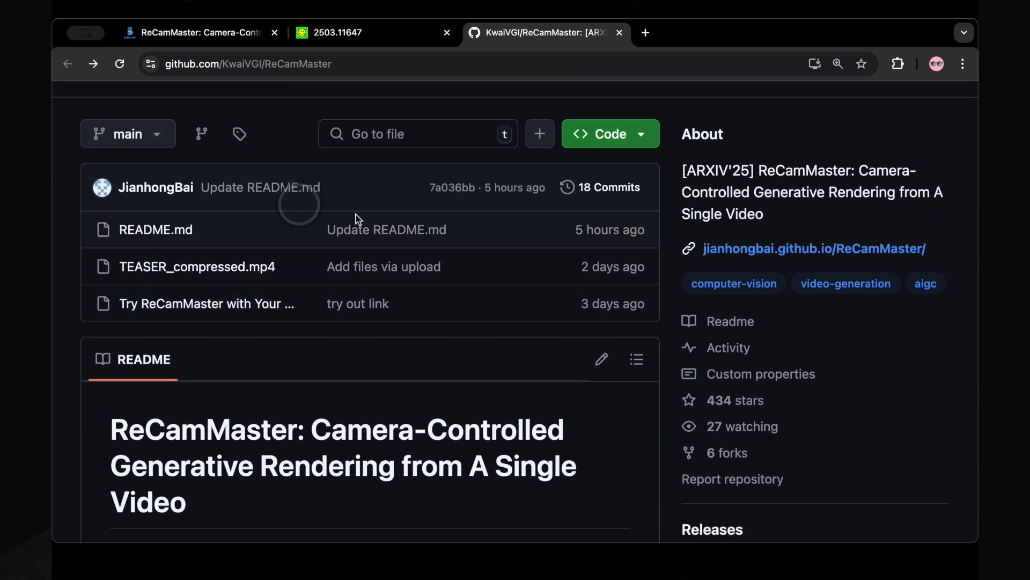
mouse_move(386, 229)
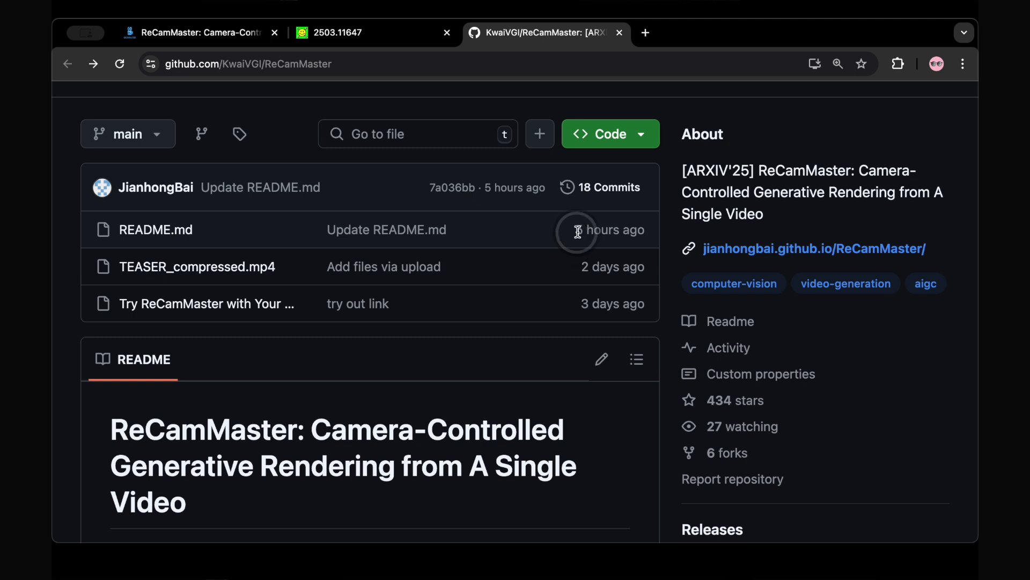
scroll("down", 3)
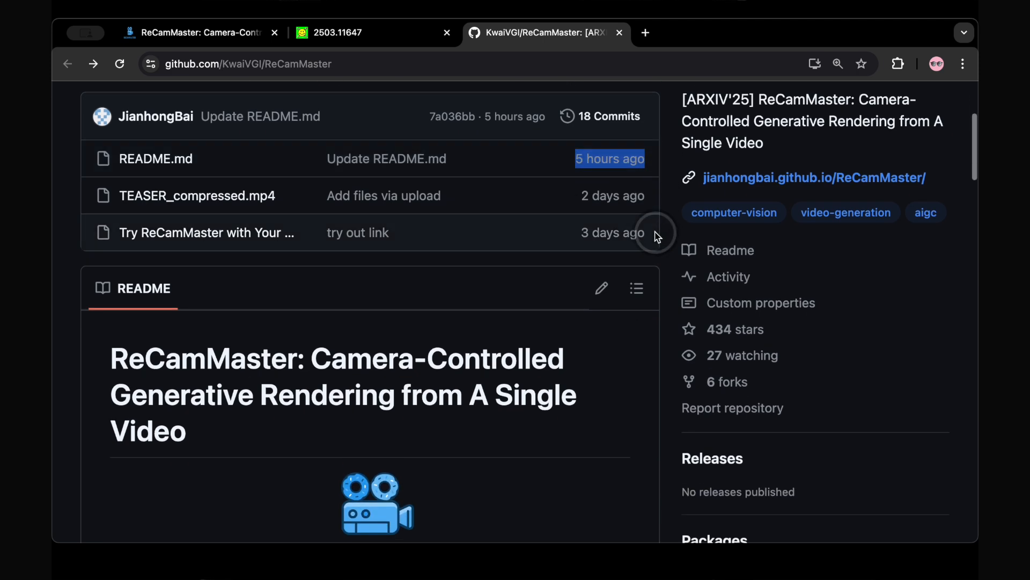
scroll("down", 3)
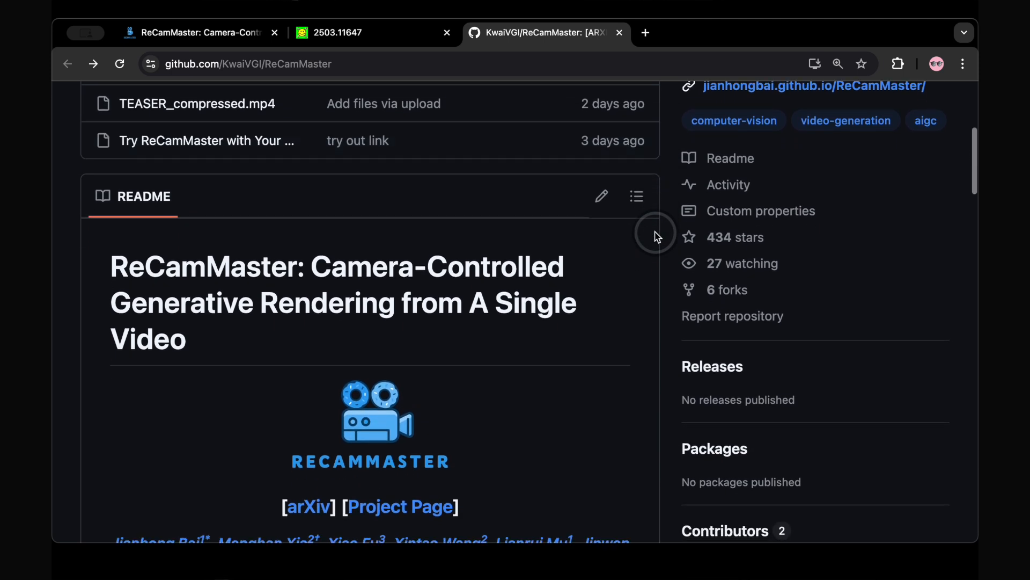
scroll("down", 3)
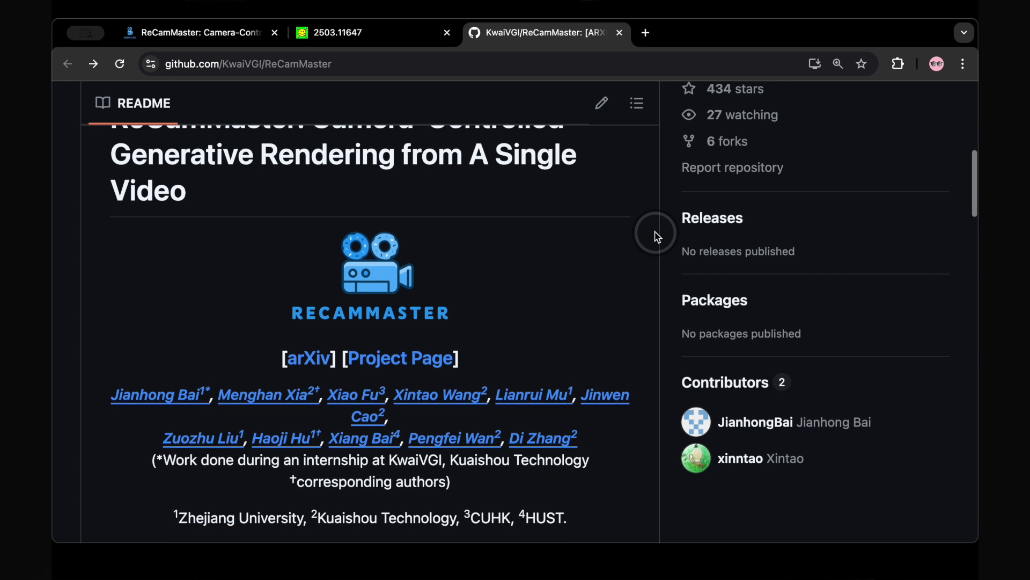
scroll("down", 3)
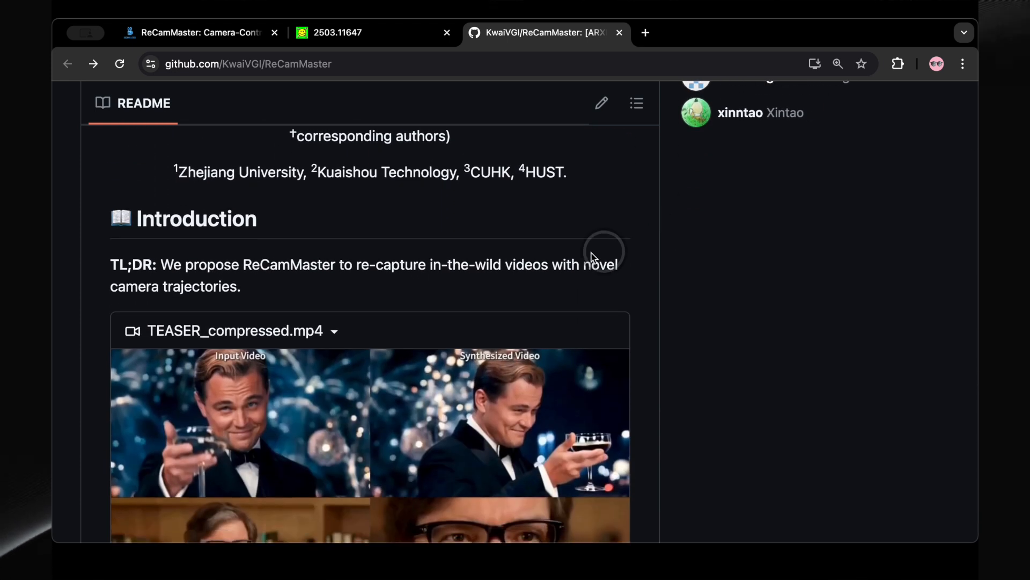
Scroll past the teaser and 'Try ReCamMaster' to the Basic Trajectory table and select 'Pan Right'.
scroll("down", 3)
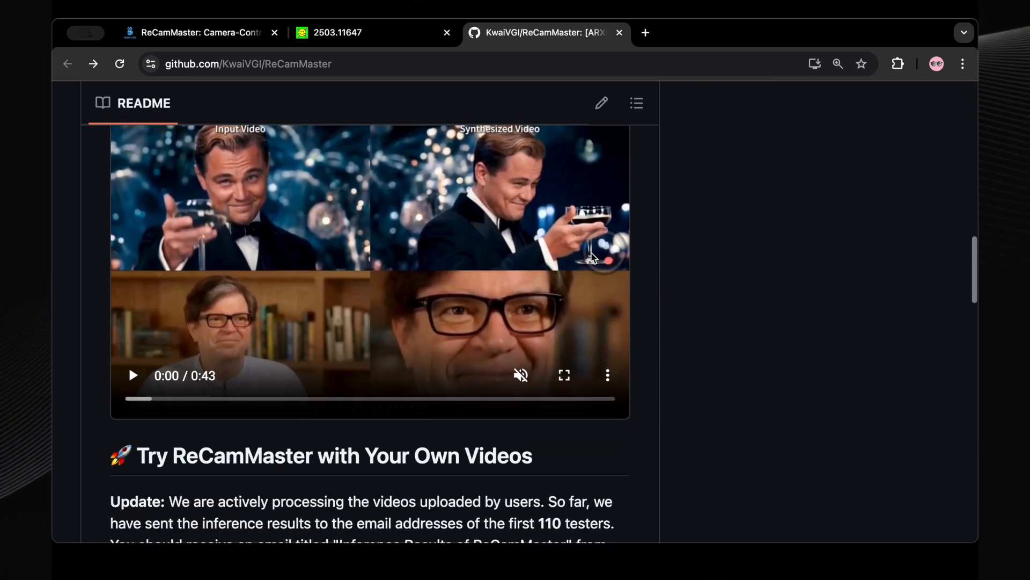
scroll("down", 3)
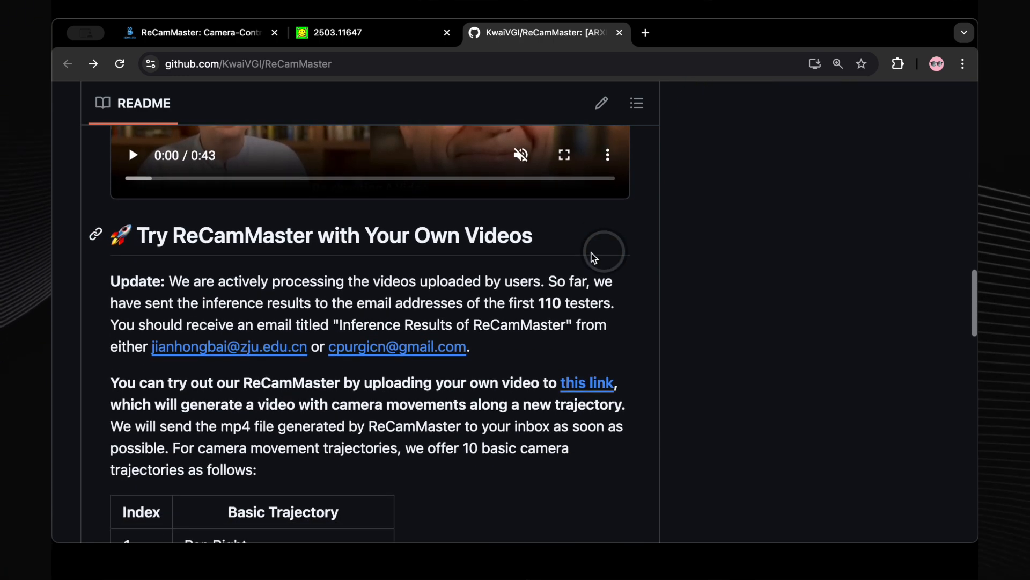
scroll("down", 3)
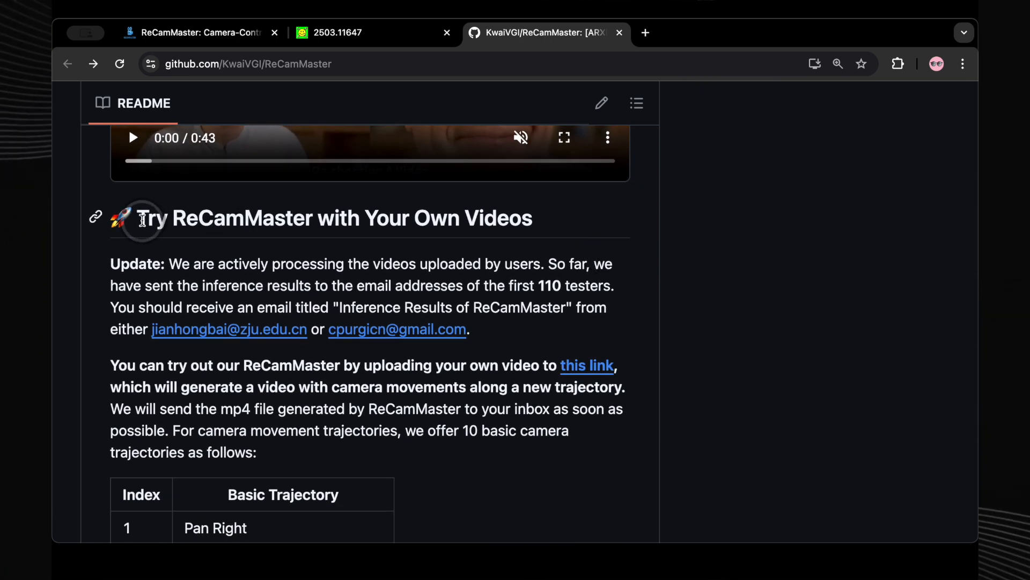
mouse_move(530, 218)
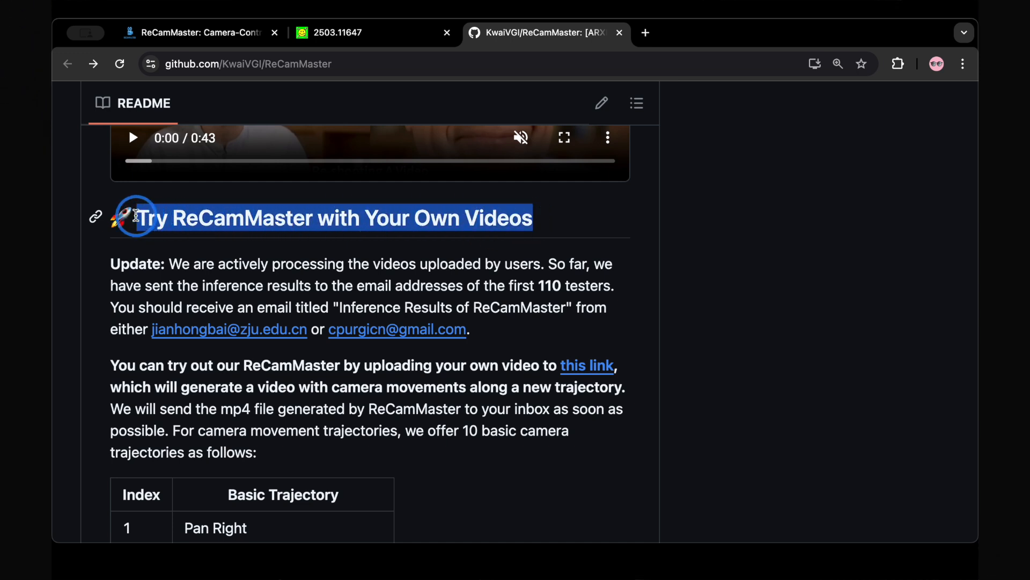
scroll("down", 3)
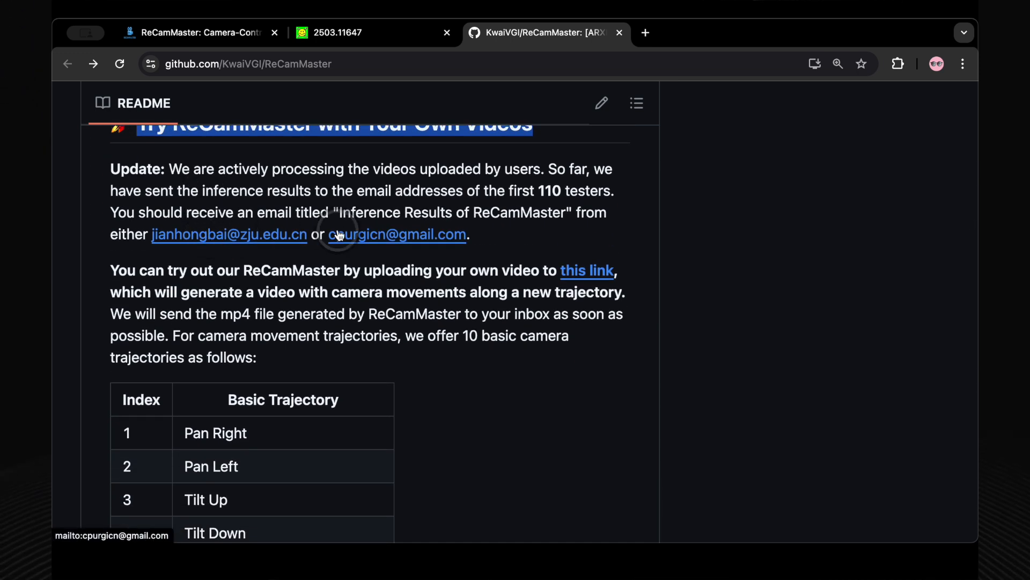
scroll("down", 3)
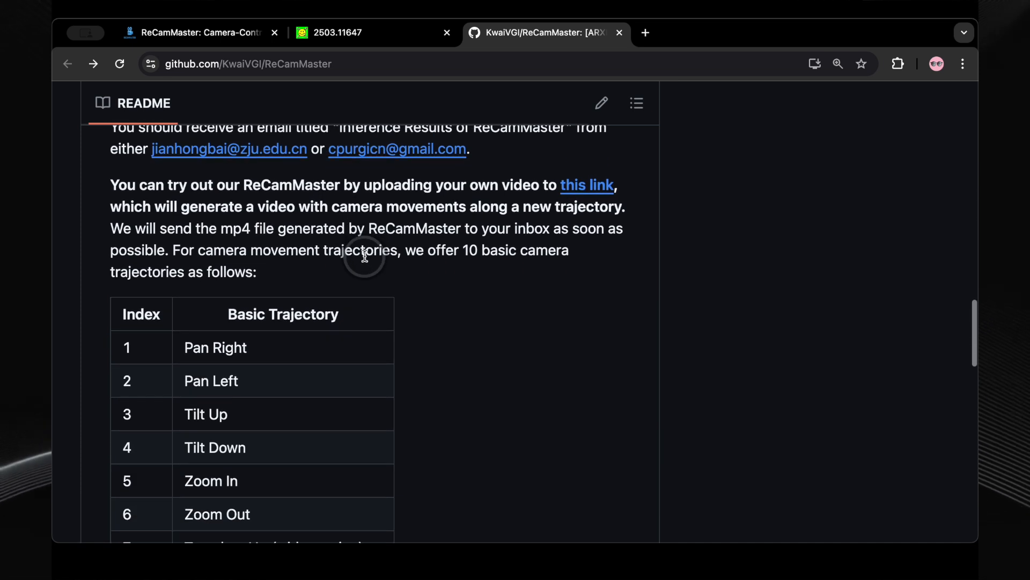
scroll("down", 3)
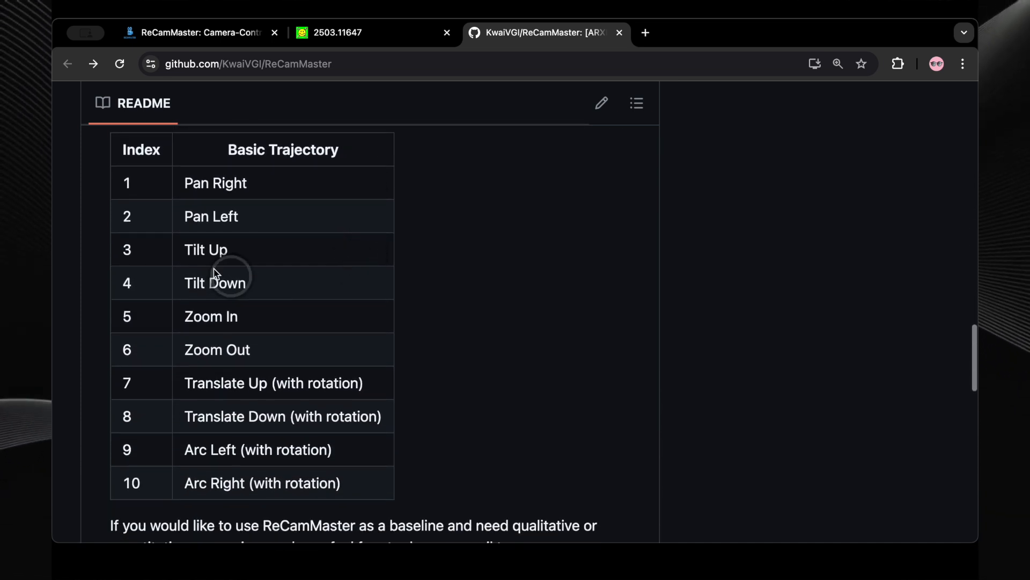
mouse_move(188, 182)
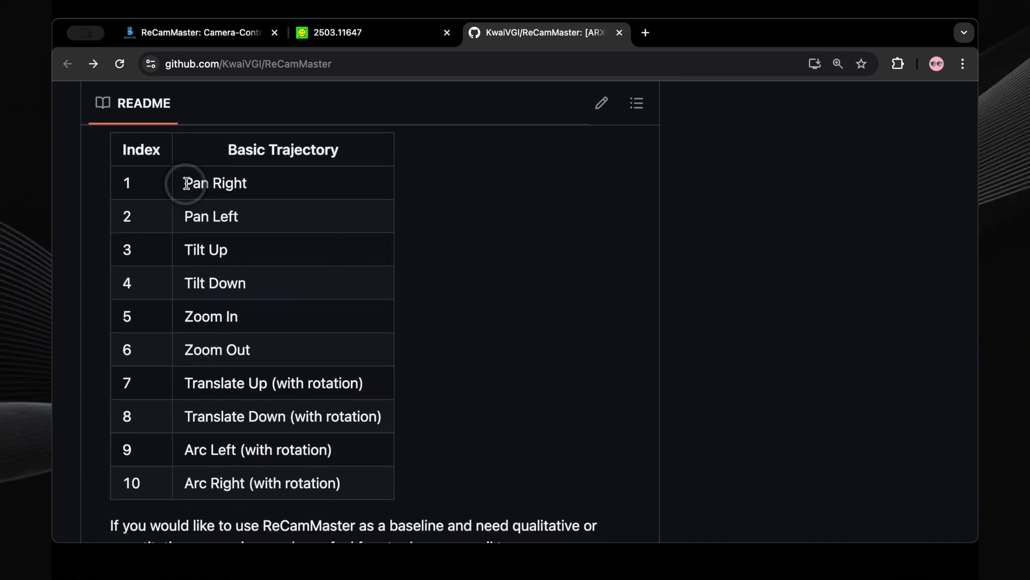
double_click(210, 216)
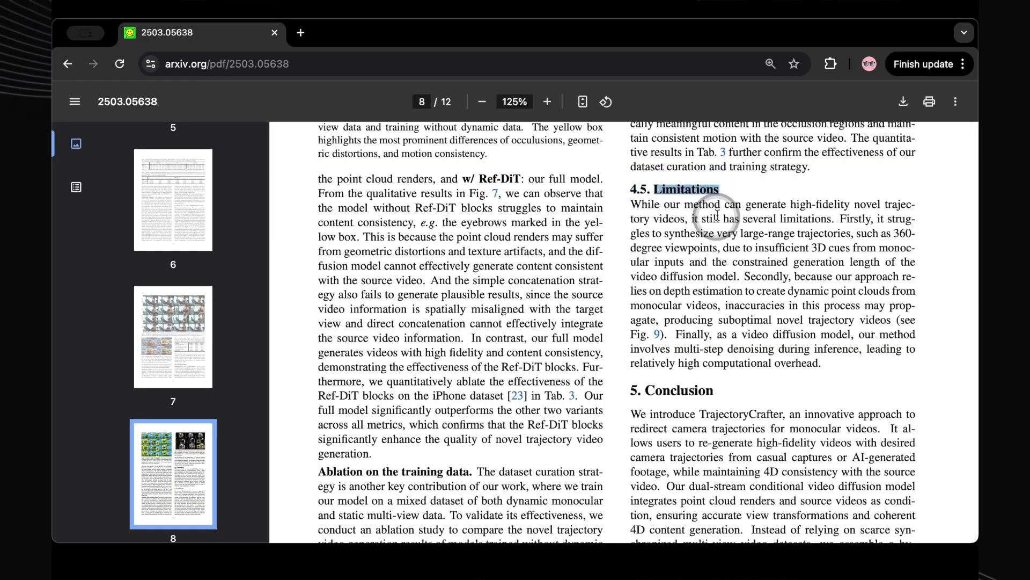
mouse_move(831, 227)
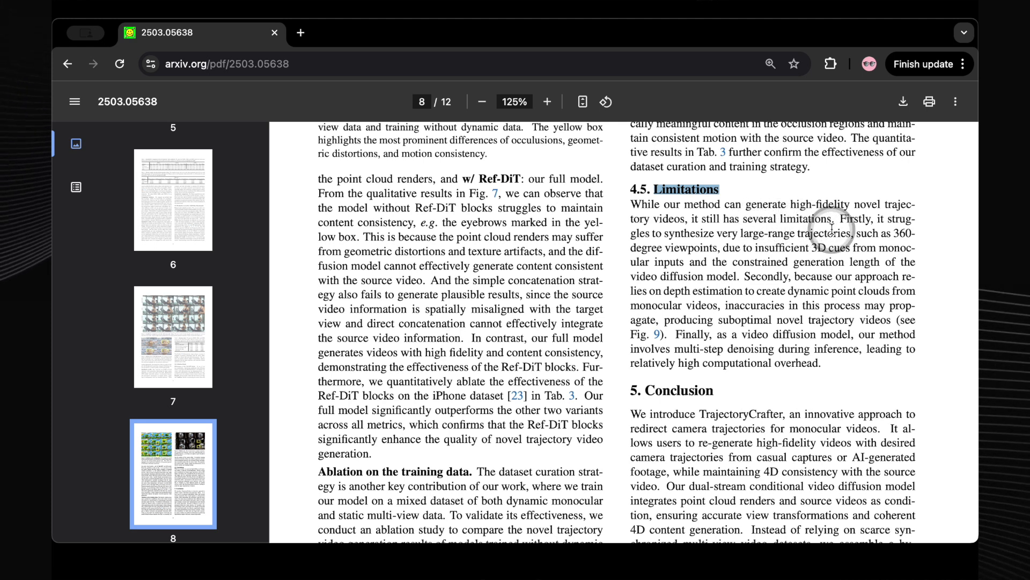
mouse_move(795, 243)
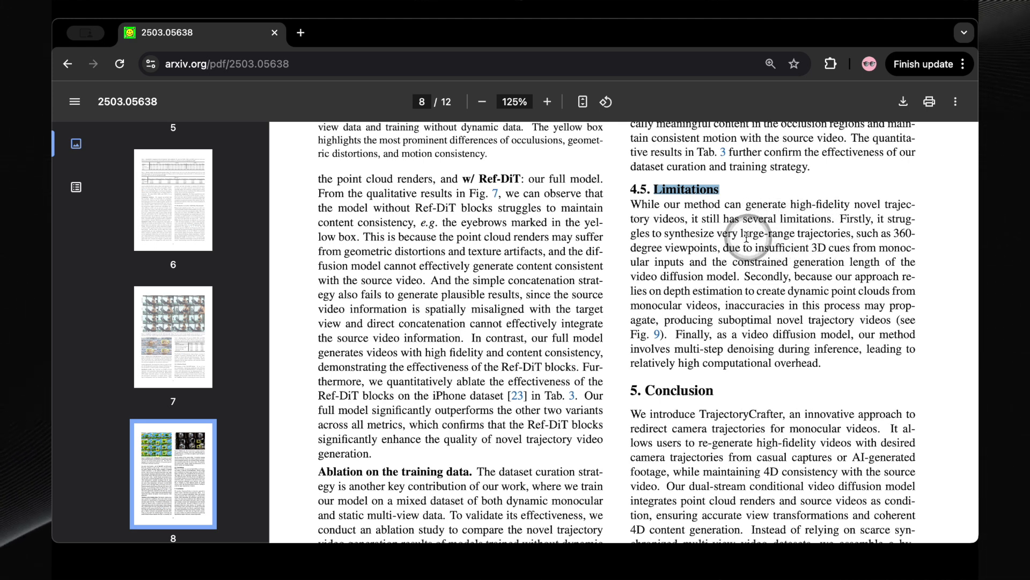
mouse_move(858, 233)
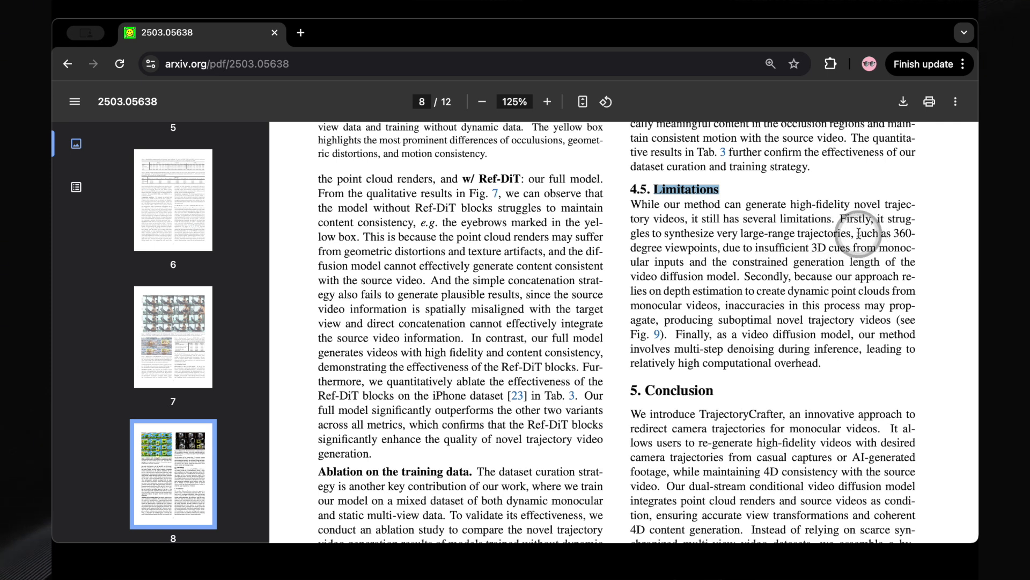
Select 'such as 360 degree viewpoints,' in the Limitations paragraph.
left_click_drag(841, 233, 907, 233)
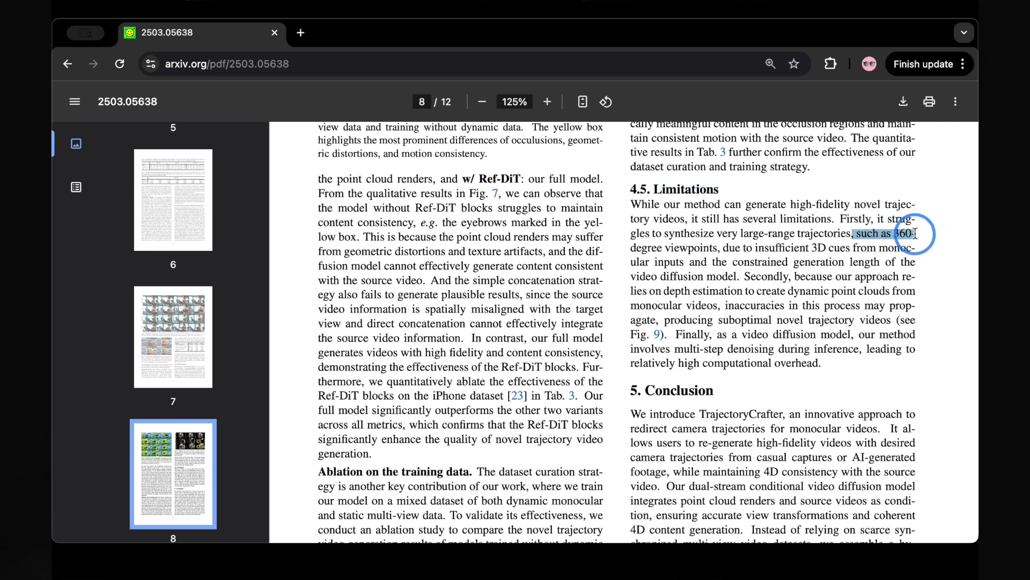
left_click_drag(907, 234, 713, 249)
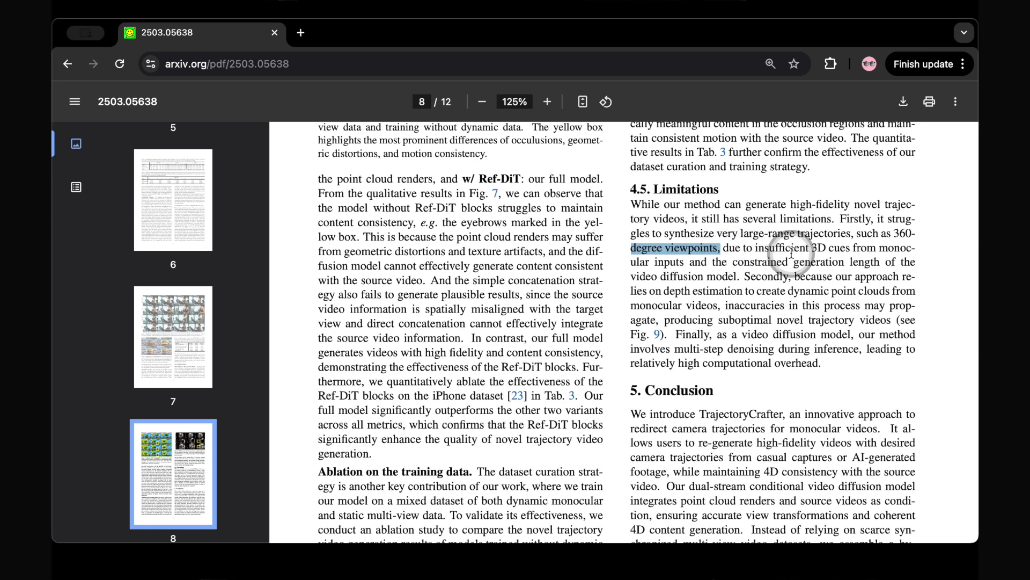
mouse_move(769, 279)
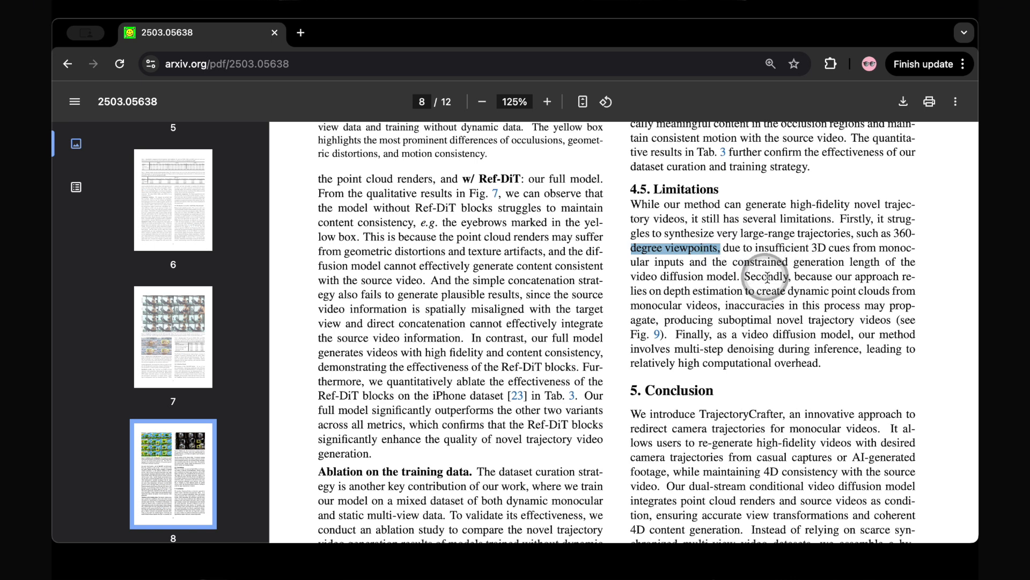
mouse_move(742, 293)
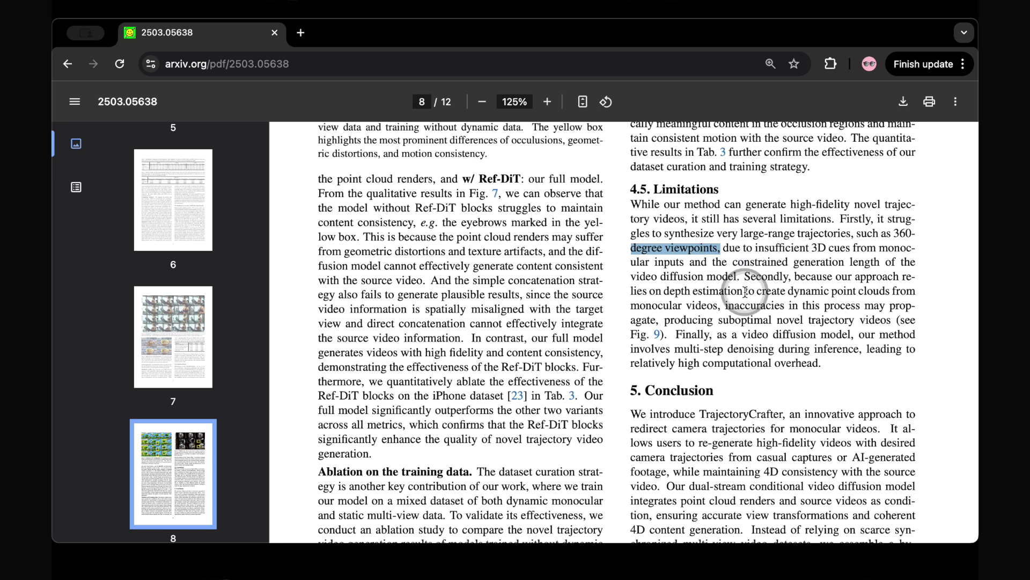
mouse_move(766, 319)
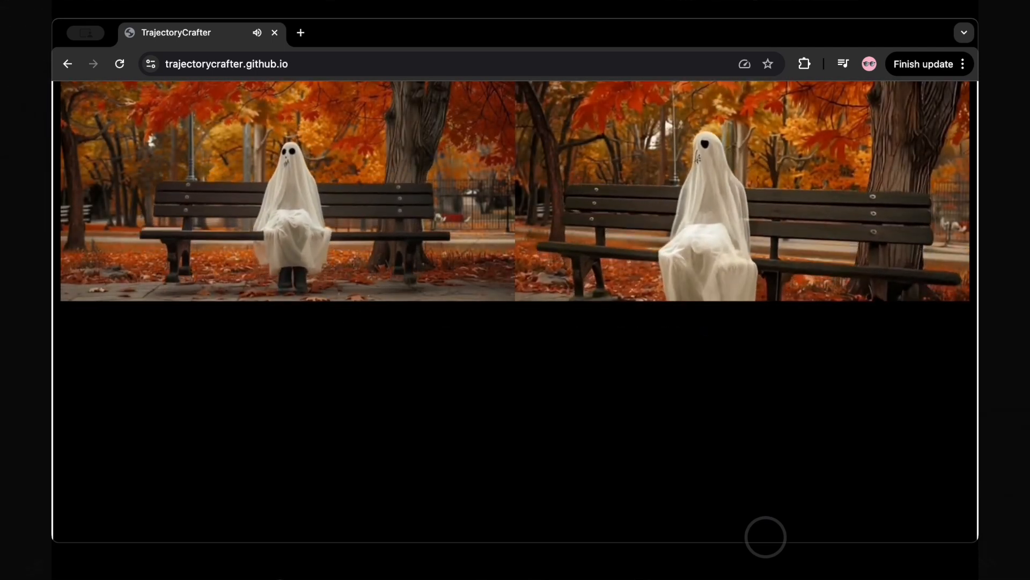
Scroll the TrajectoryCrafter page down to the ghost-on-bench and tropical fish demo videos.
scroll("down", 3)
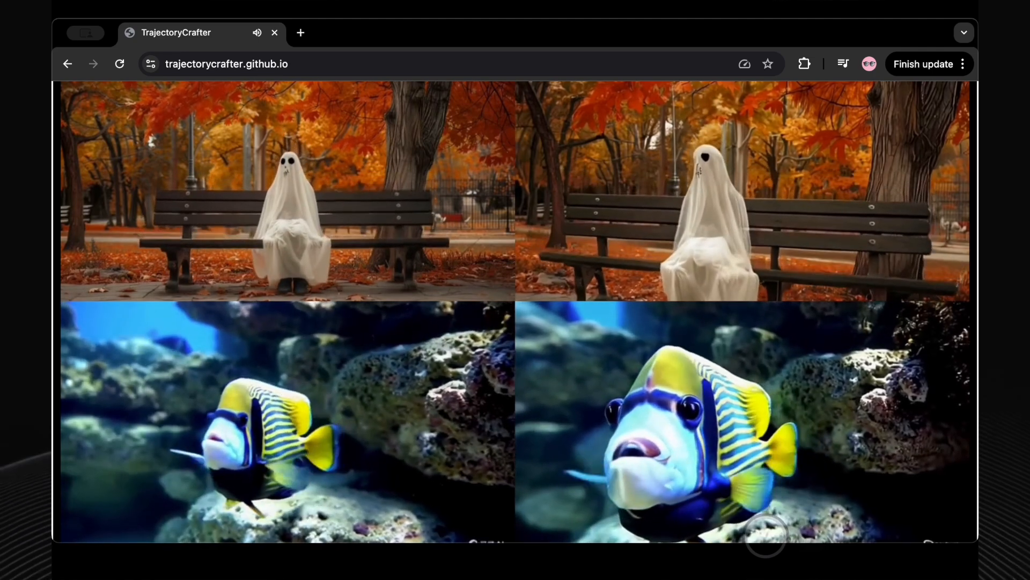